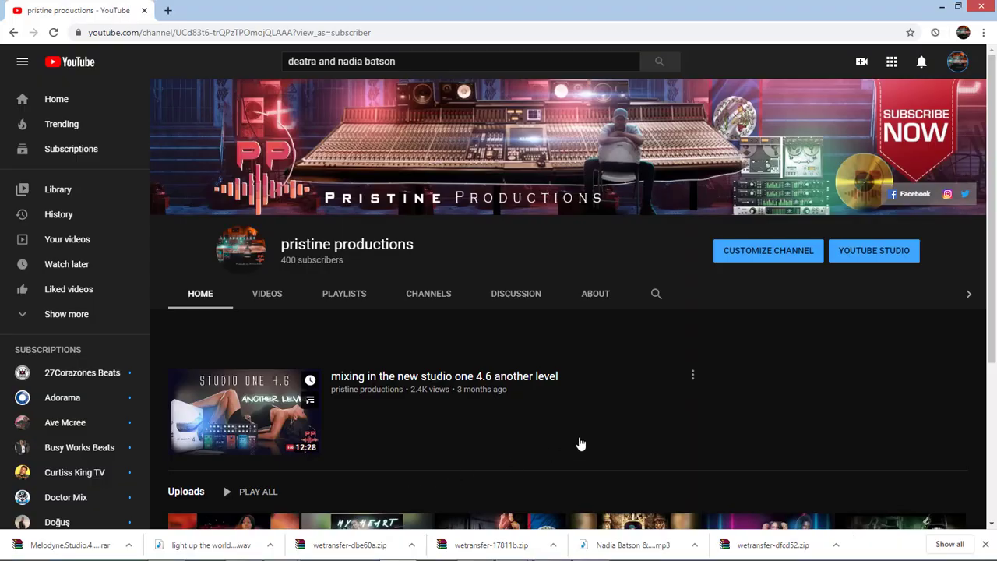
mouse_move(568, 398)
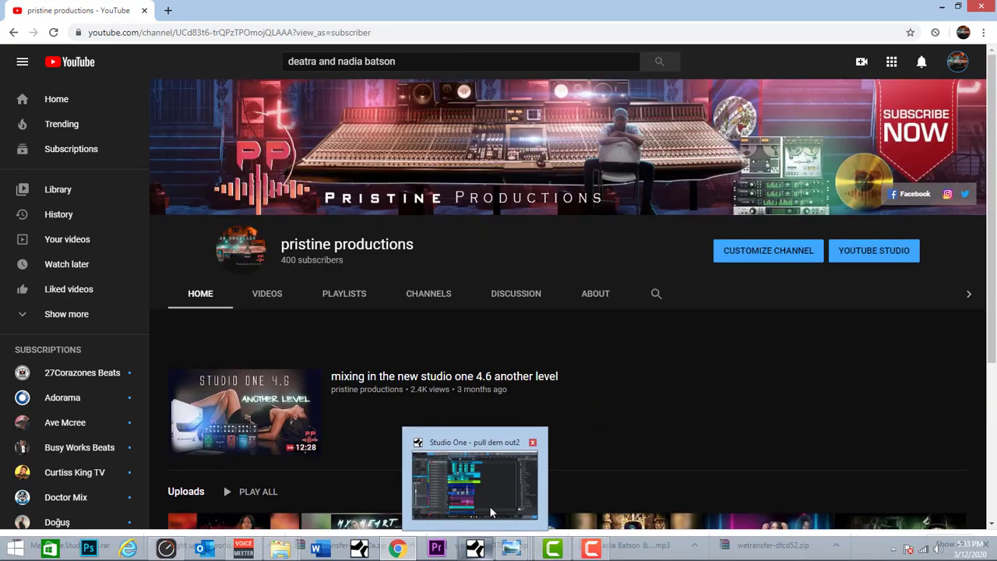
- Bring the 'pull dem out2' session forward with the RME TotalMix FX mixer over it
click(473, 475)
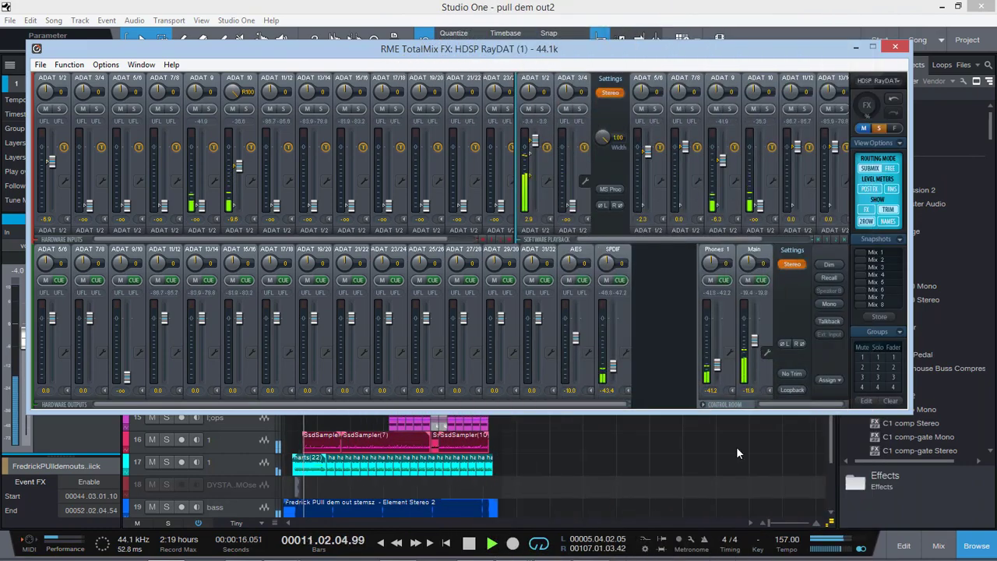
- Look across the Console channels toward the voc aux channel's F6 EQ insert
click(894, 48)
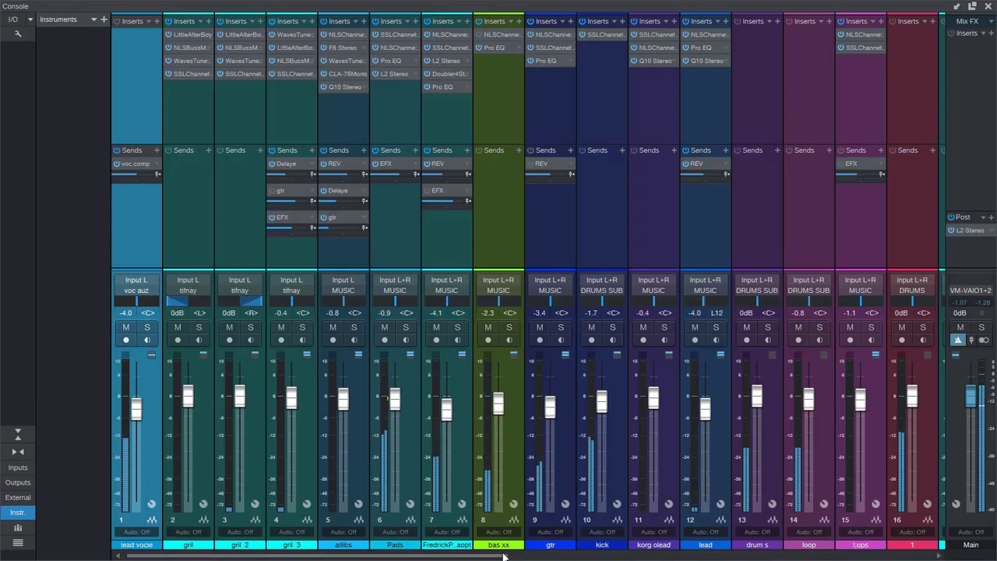
scroll(right, 3)
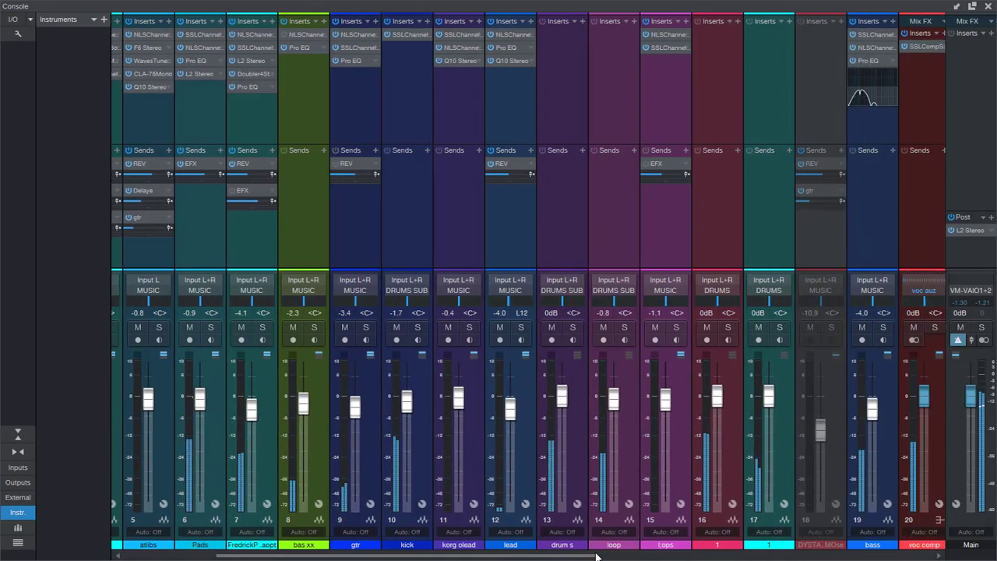
scroll(right, 3)
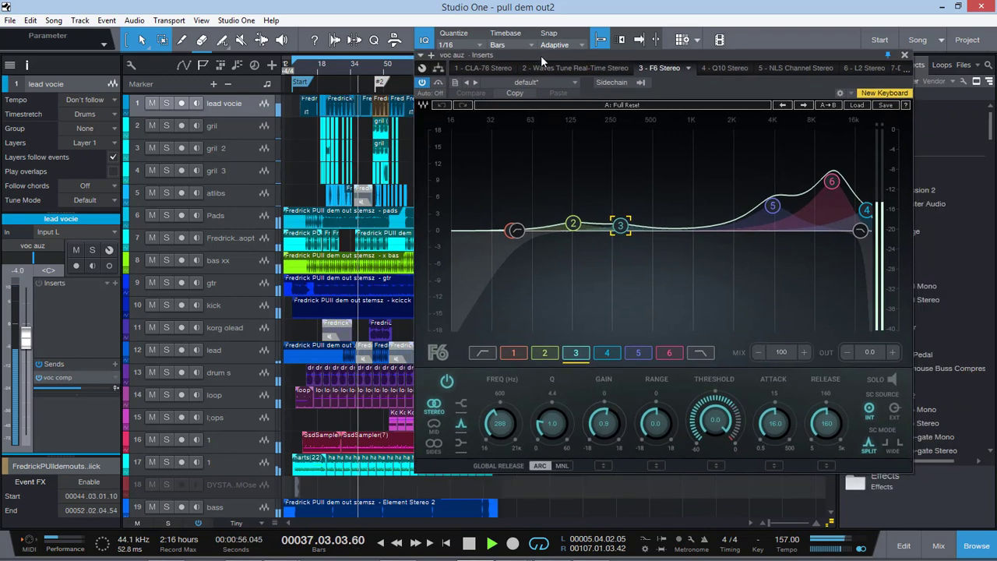
mouse_move(579, 84)
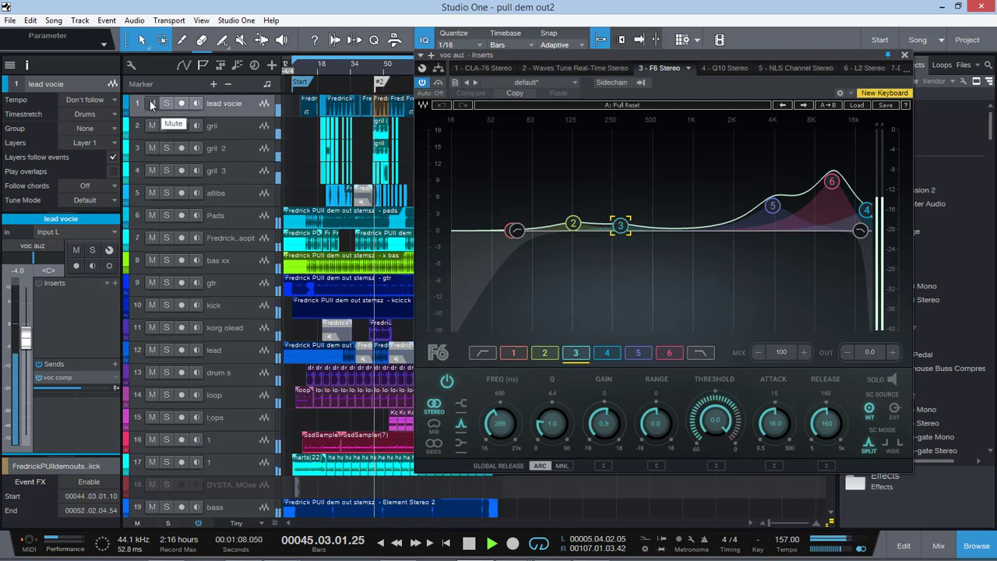
- Mute the lead voice track before returning to the Console
click(153, 103)
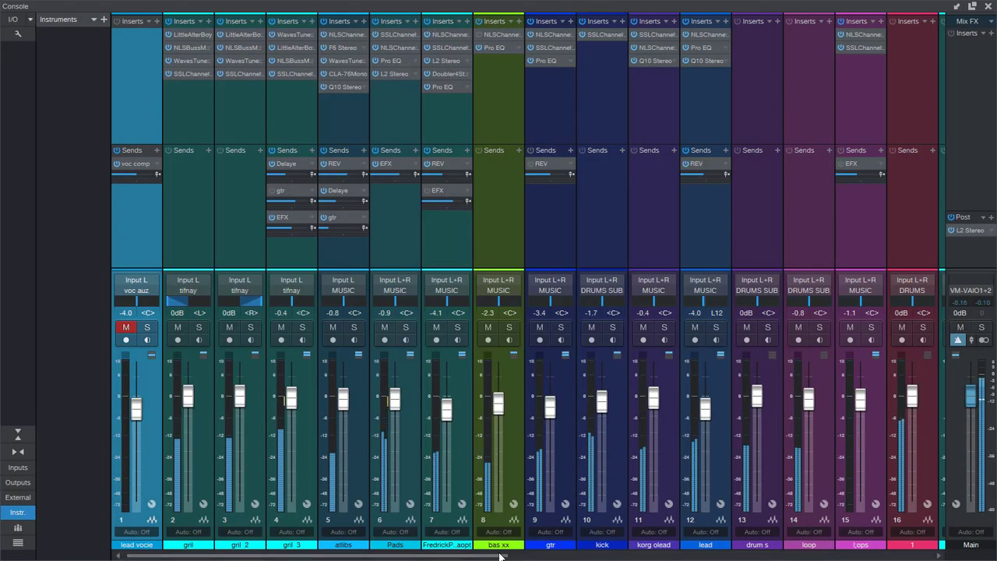
- Scroll the Console channels before closing it back to the Arrange view
scroll(right, 3)
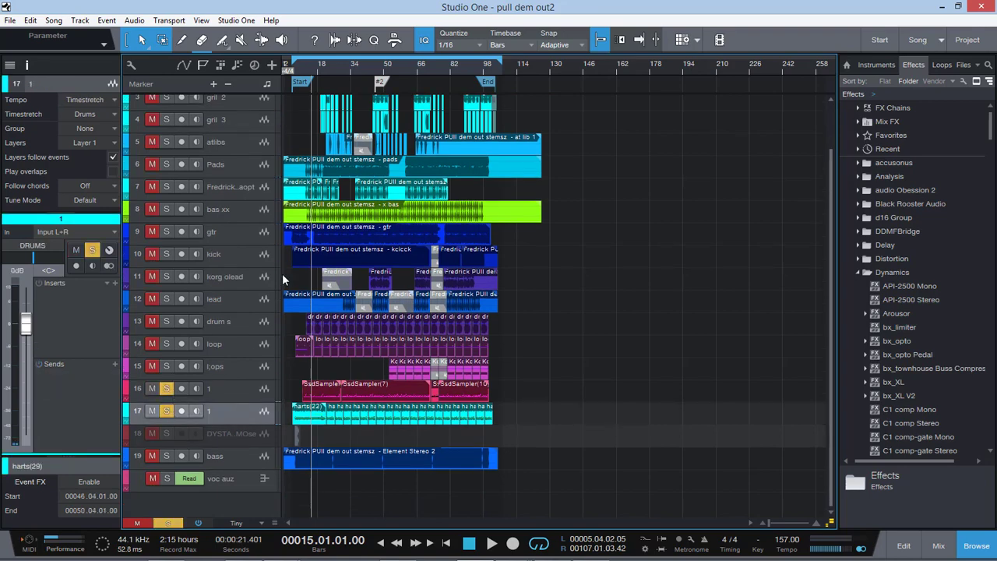
- Review the insert chains of the lead voice, grl 3 and grl tracks
click(492, 542)
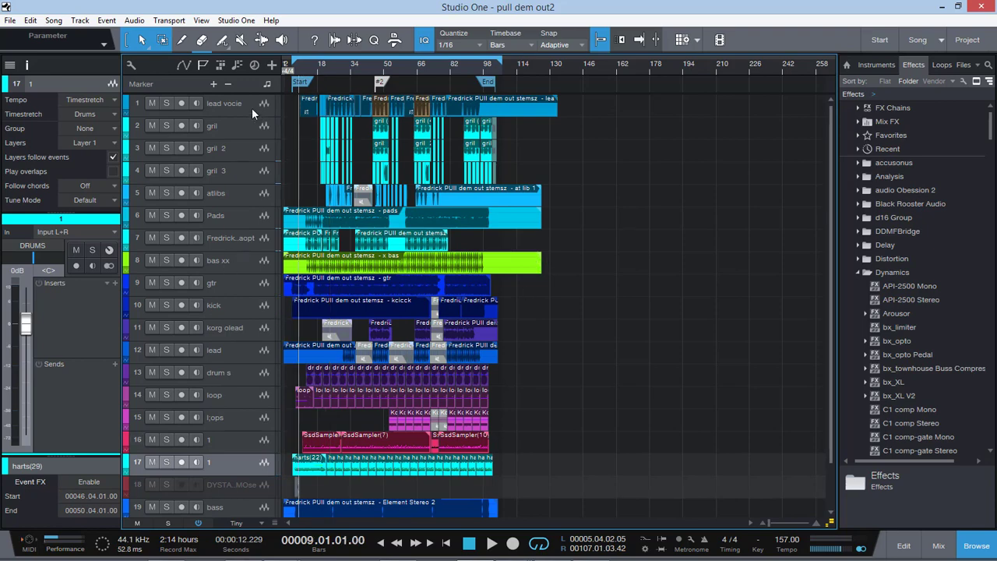
click(224, 102)
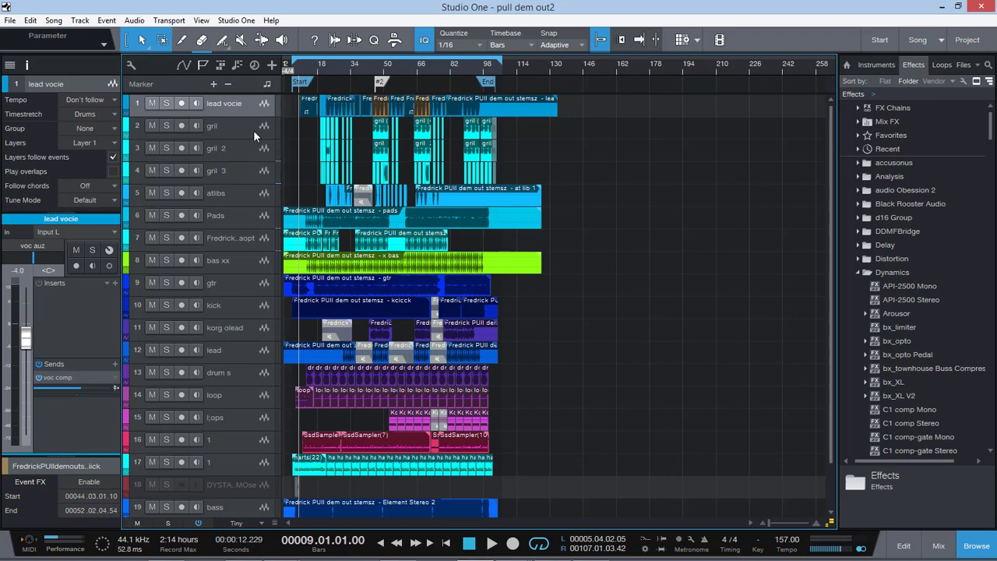
click(219, 170)
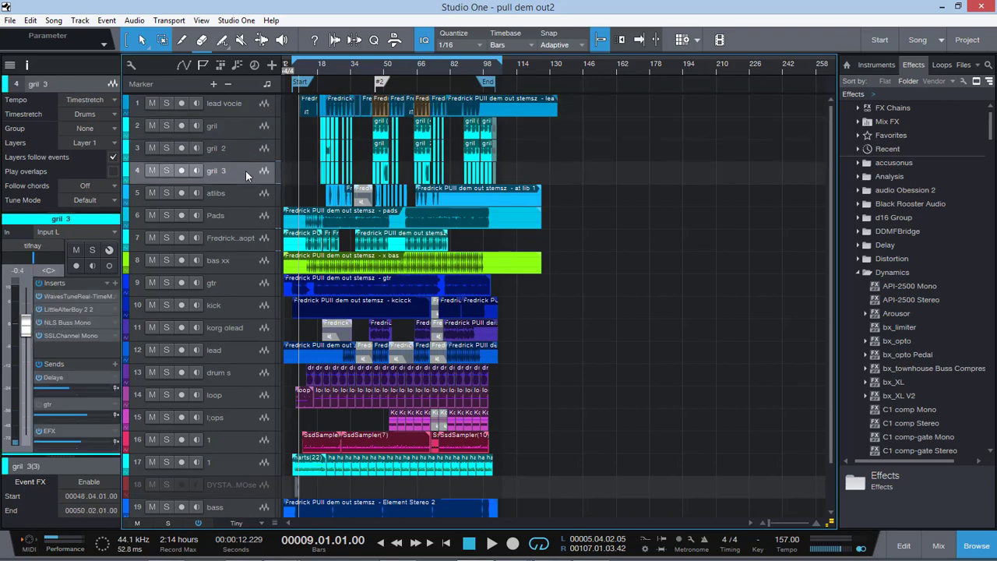
click(211, 124)
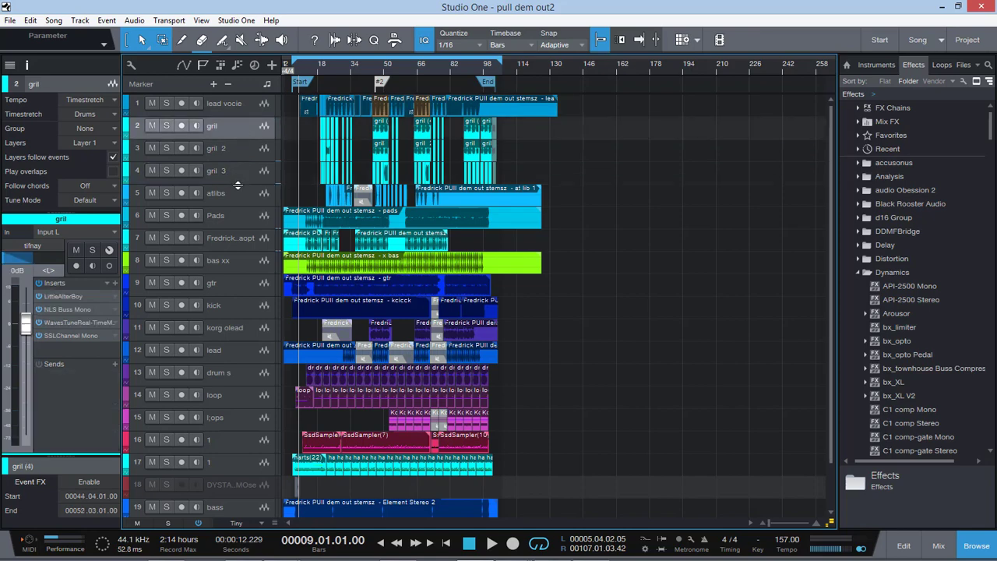
mouse_move(252, 221)
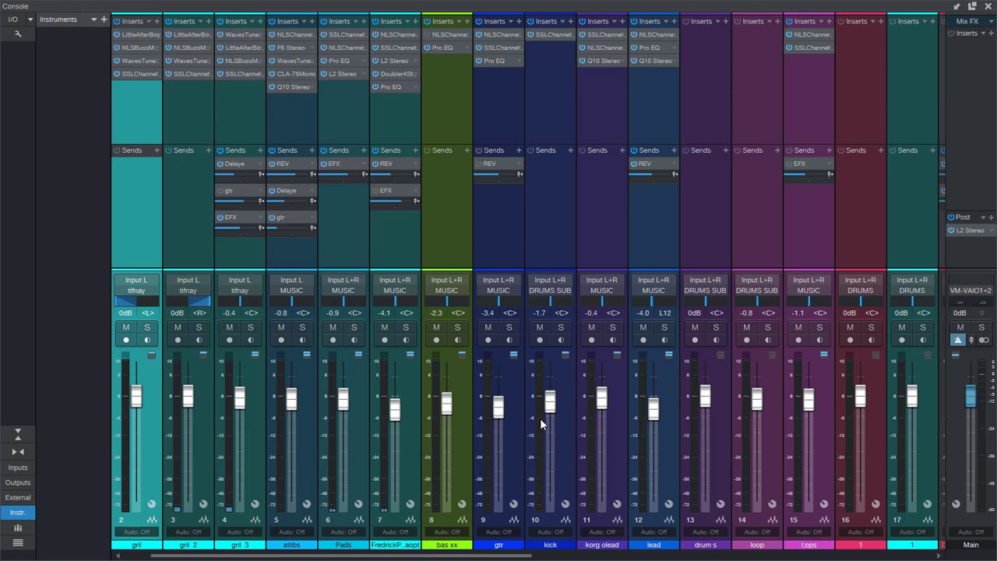
- Scroll the Console toward the voc aux channel's F6 equalizer
scroll(right, 3)
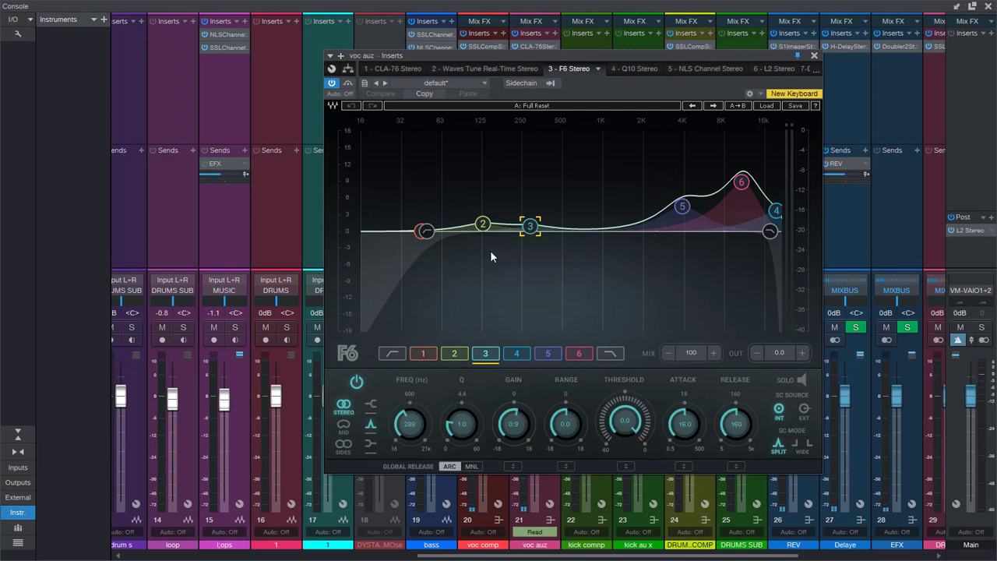
mouse_move(514, 290)
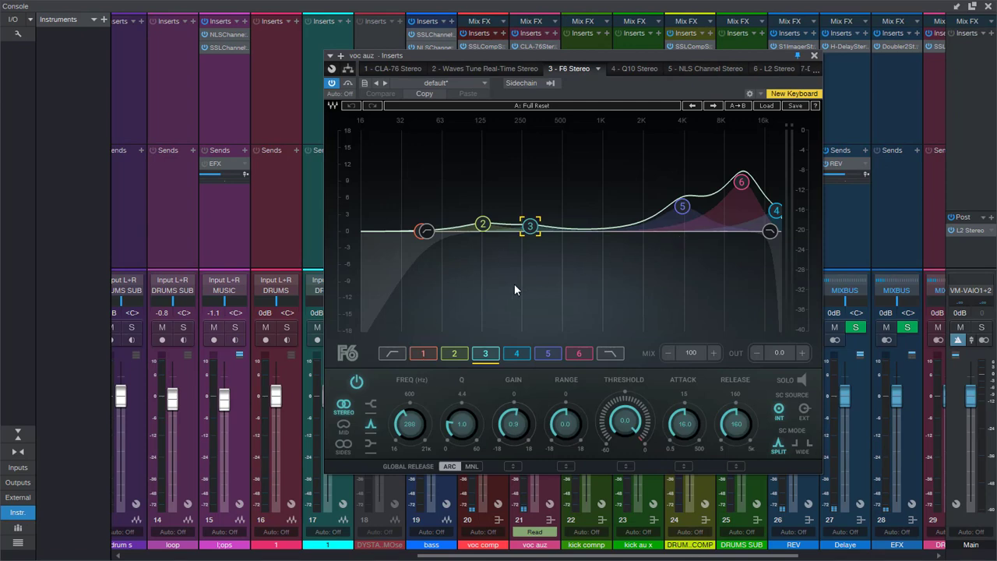
mouse_move(576, 248)
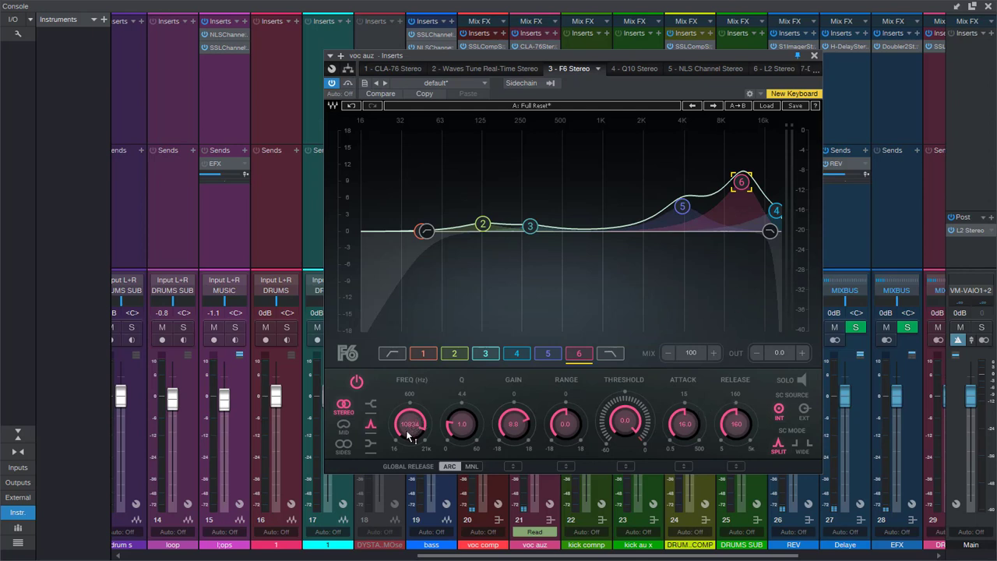
mouse_move(411, 436)
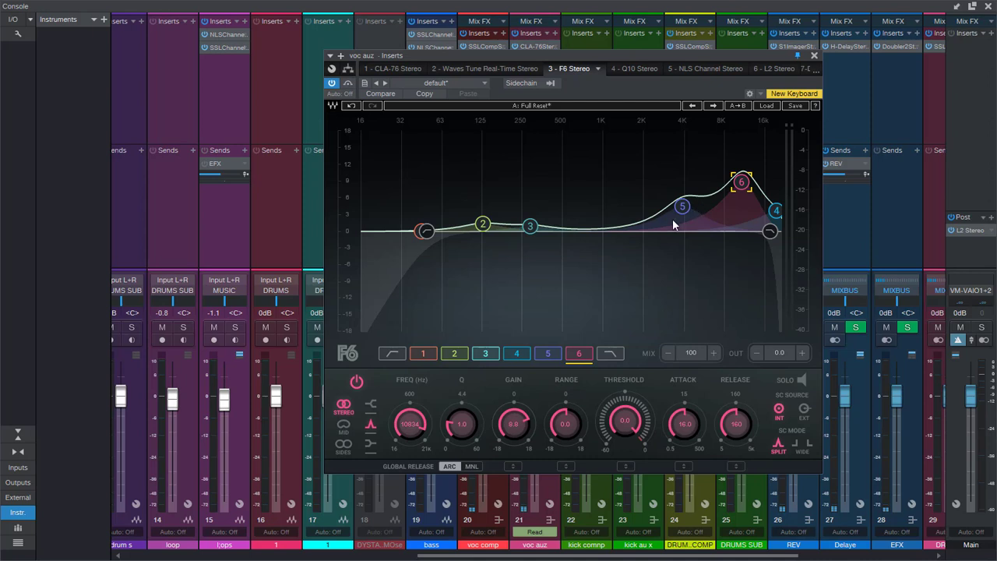
mouse_move(607, 235)
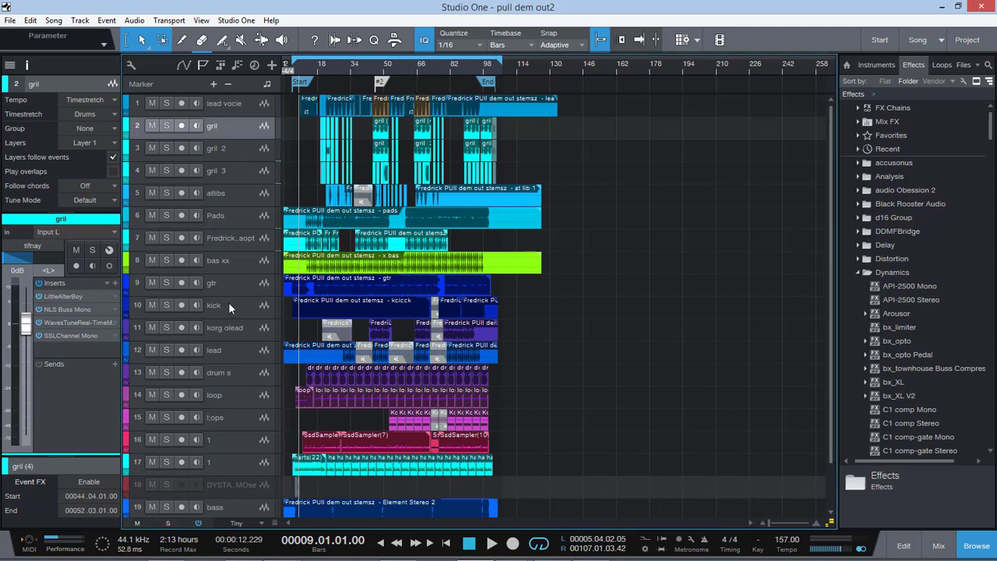
- Show the gtr track's inserts: NLS Channel, SSL Channel and Pro EQ
click(211, 282)
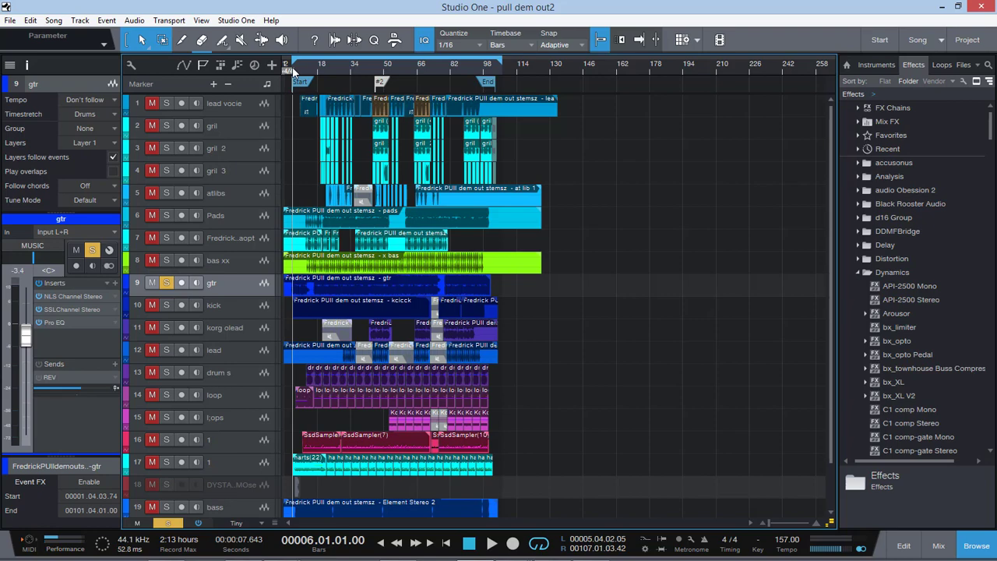
mouse_move(290, 156)
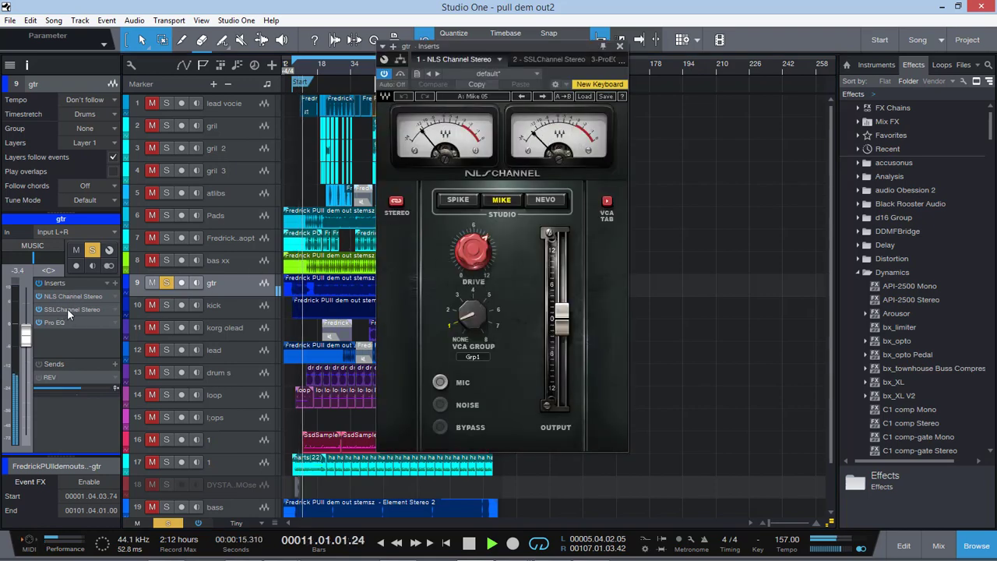
- Close the NLS Channel window to review the Fredrick_appt track's inserts
click(548, 59)
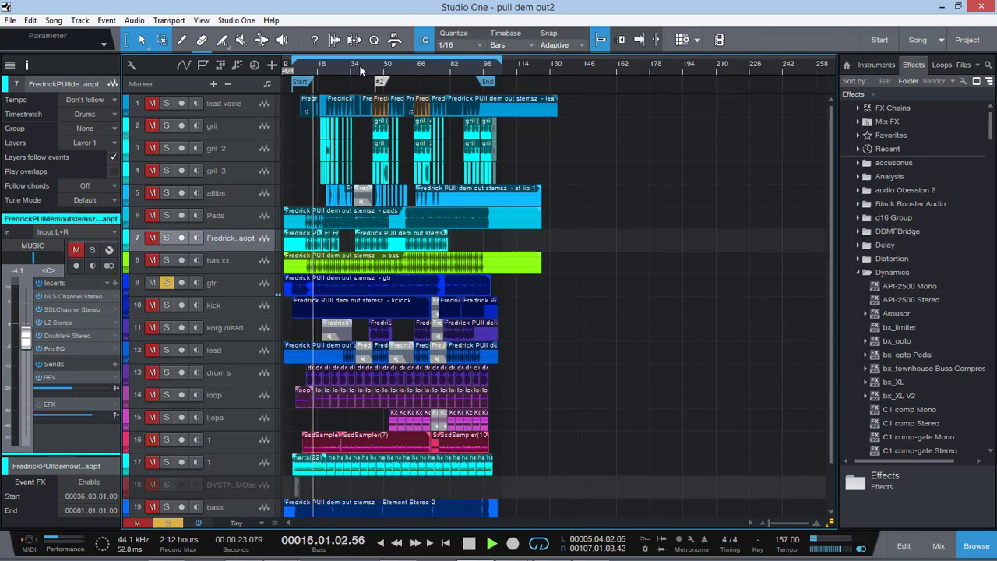
- Show the gtr track's inserts, then bring up the kick track's SSL E-Channel plugin
click(211, 282)
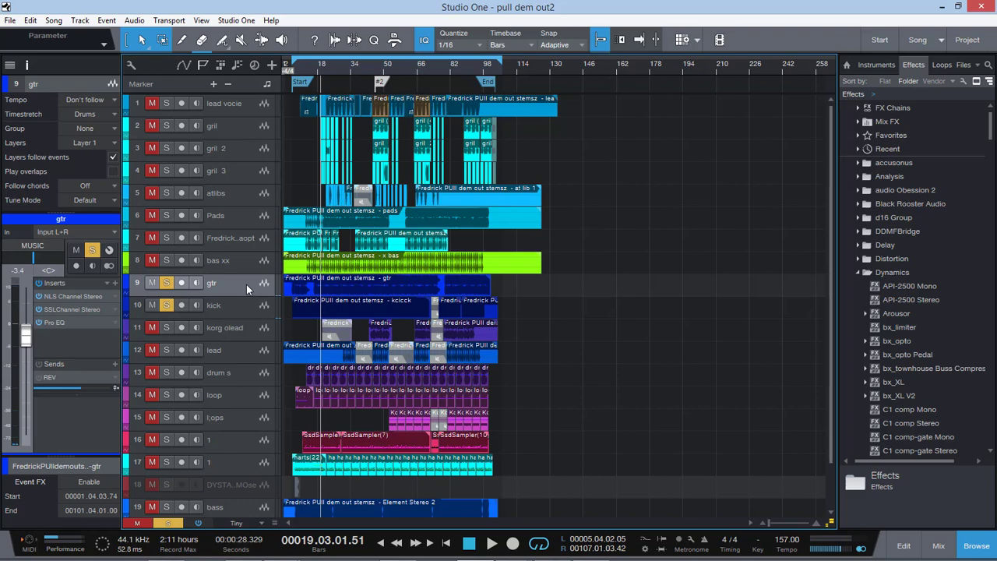
click(152, 282)
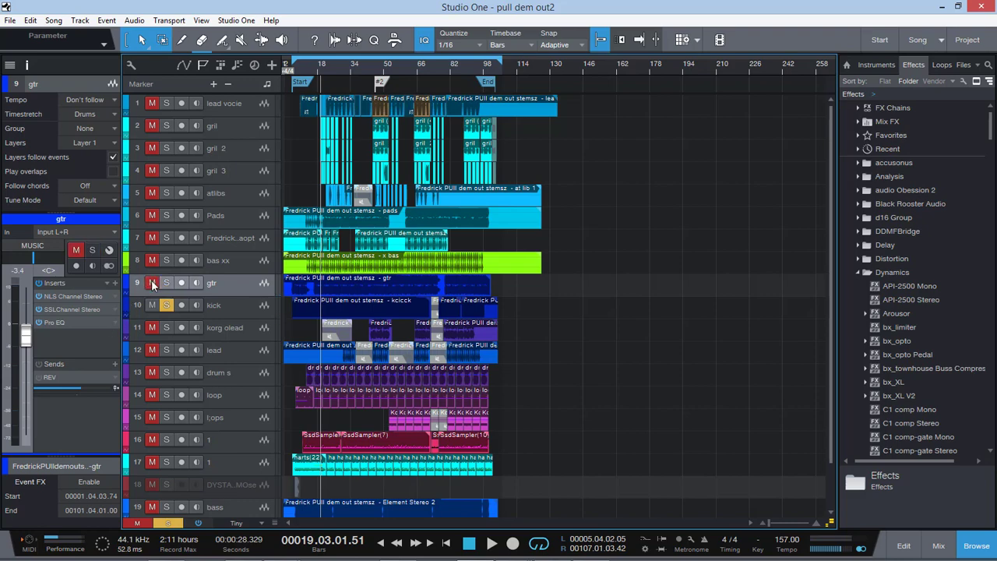
click(226, 304)
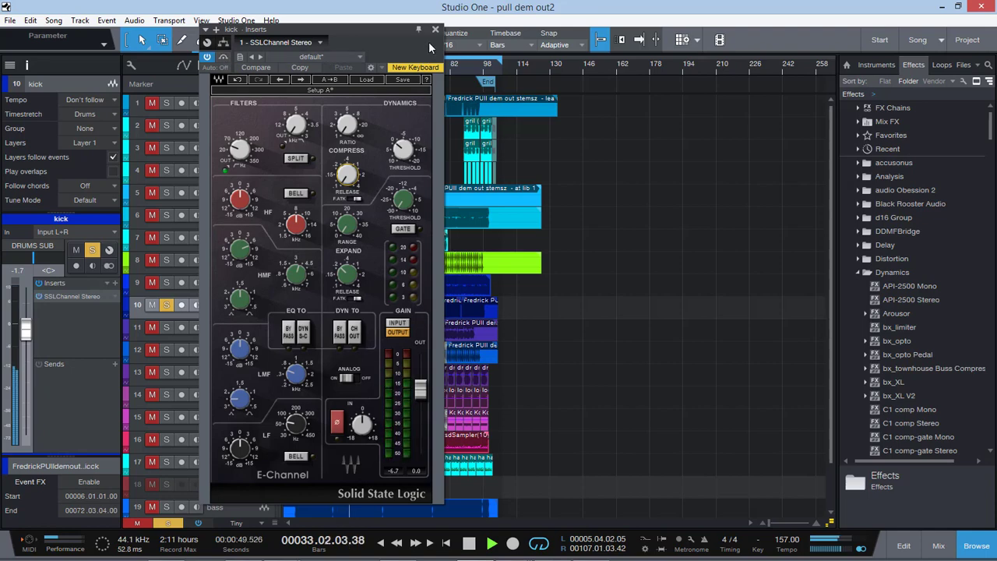
- Close the kick track's SSL E-Channel window and scroll down the track list
click(436, 30)
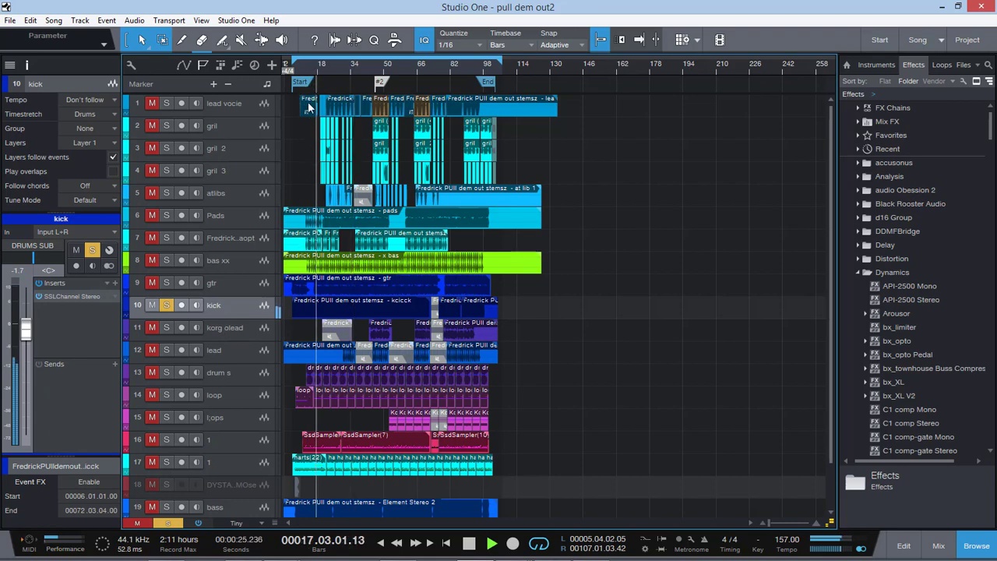
scroll(down, 3)
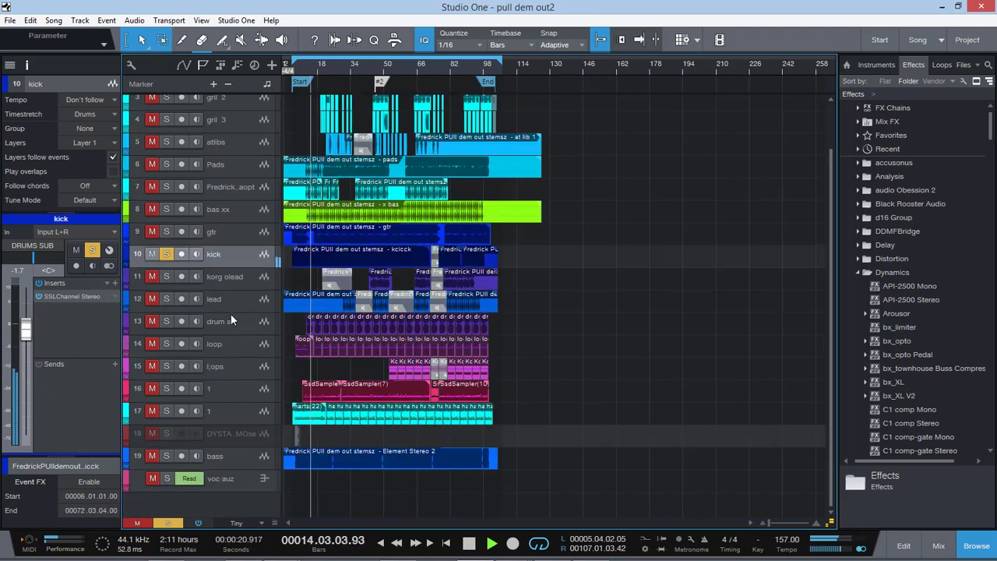
click(218, 321)
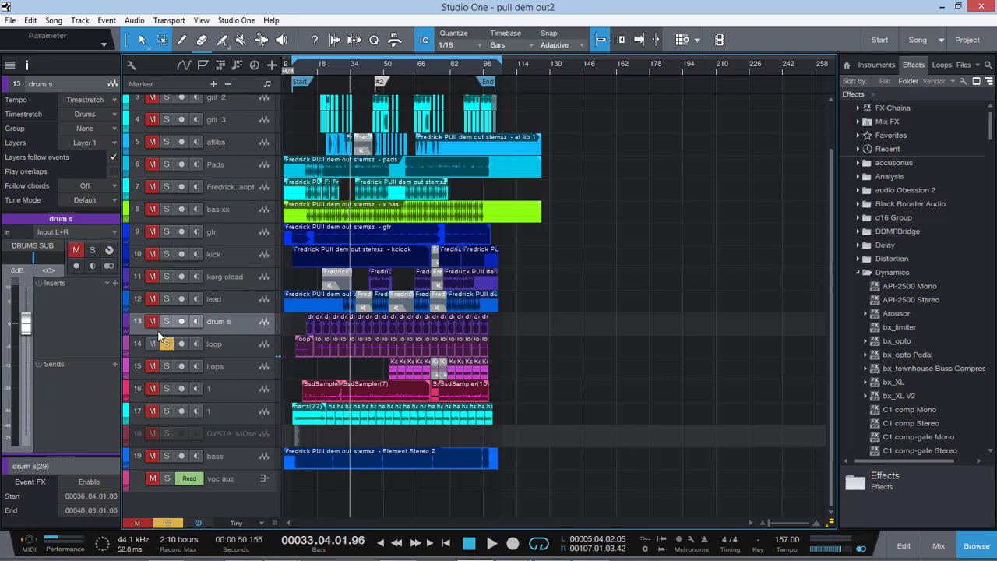
click(165, 321)
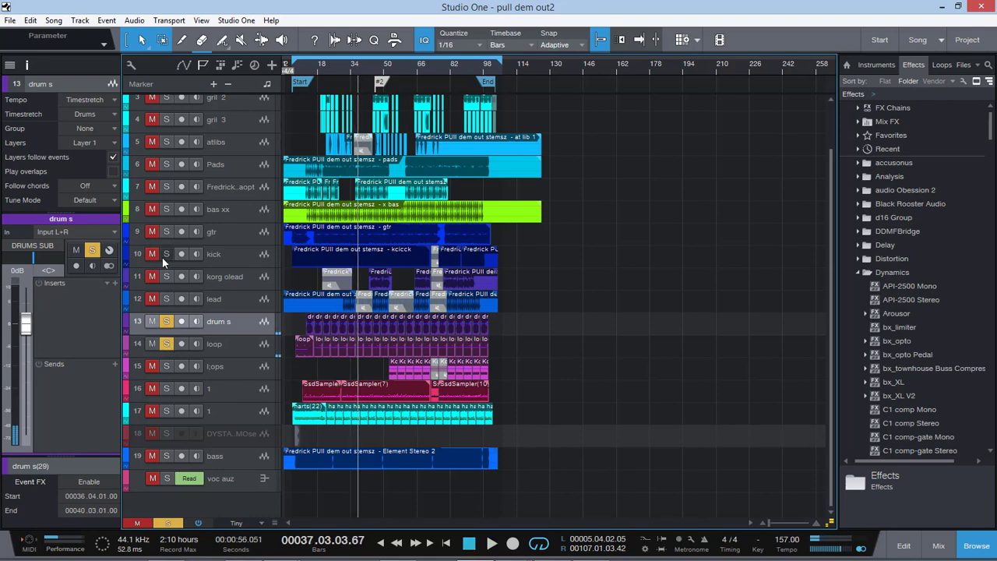
click(336, 70)
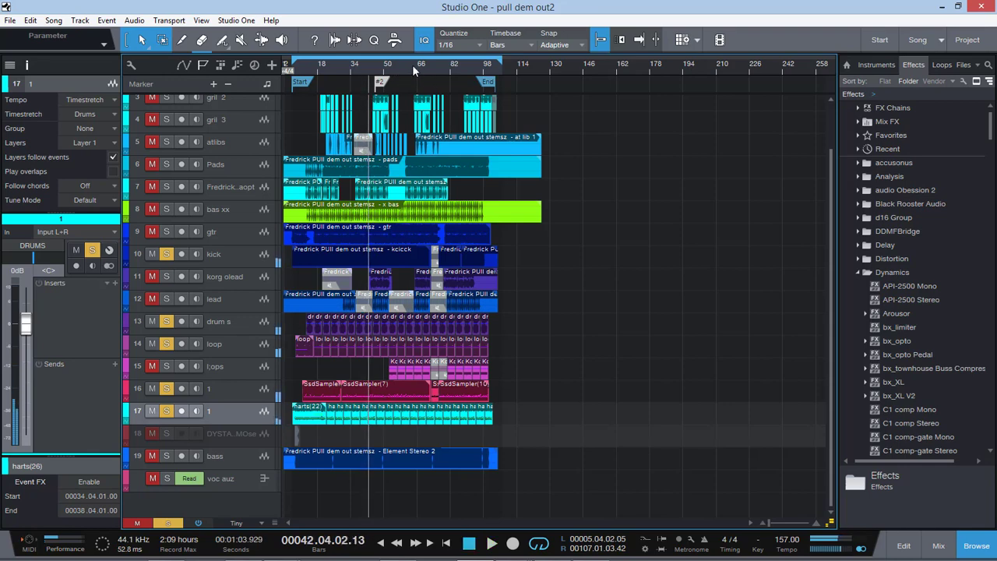
- Restart playback from bar 50 and show the Lops track's NLS and SSL inserts in the Inspector
click(386, 68)
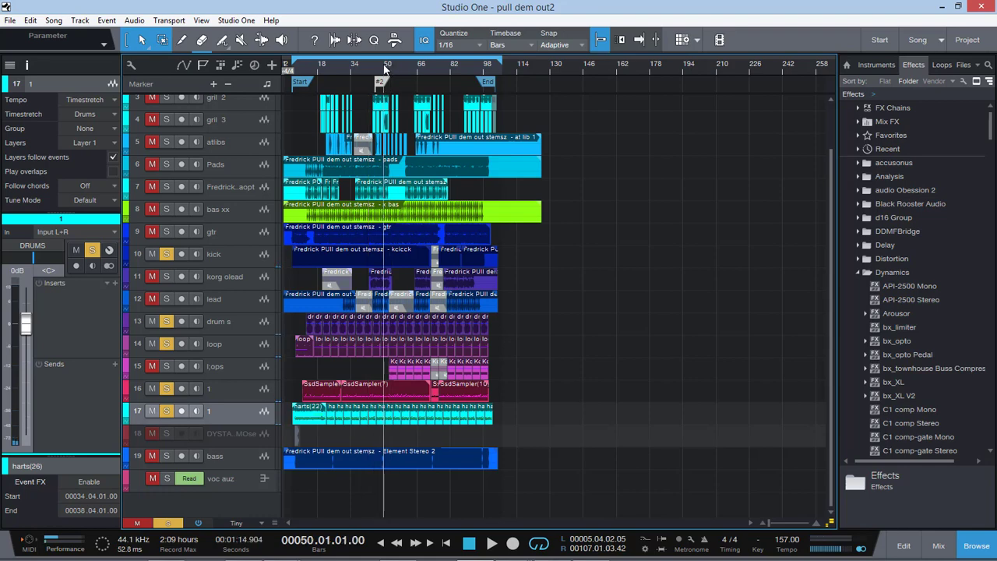
click(492, 542)
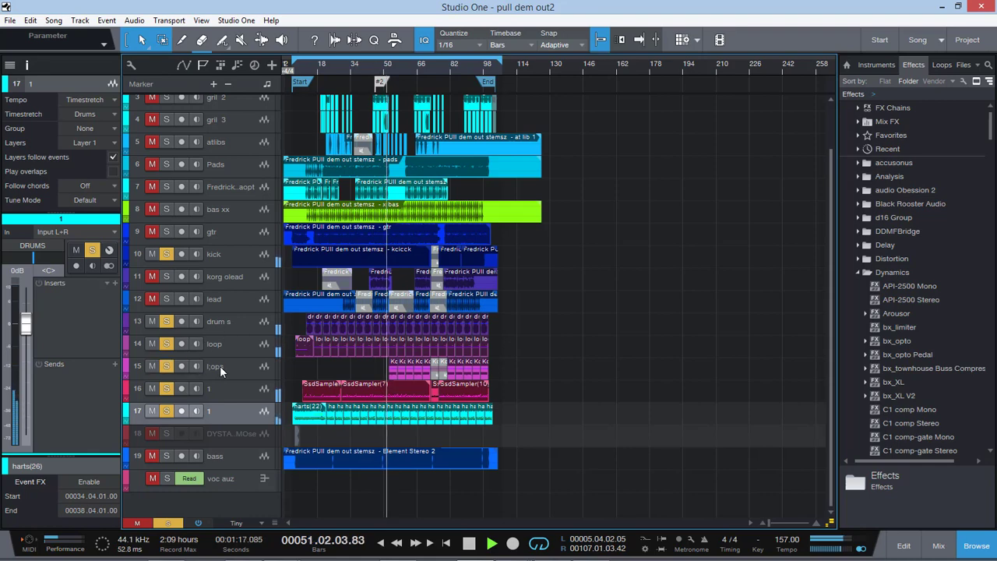
click(215, 366)
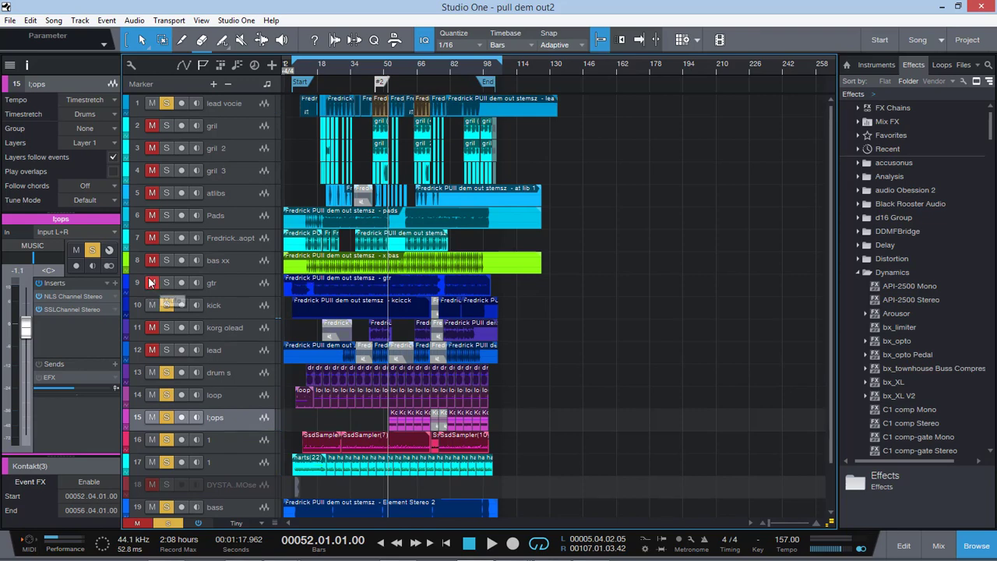
scroll(down, 3)
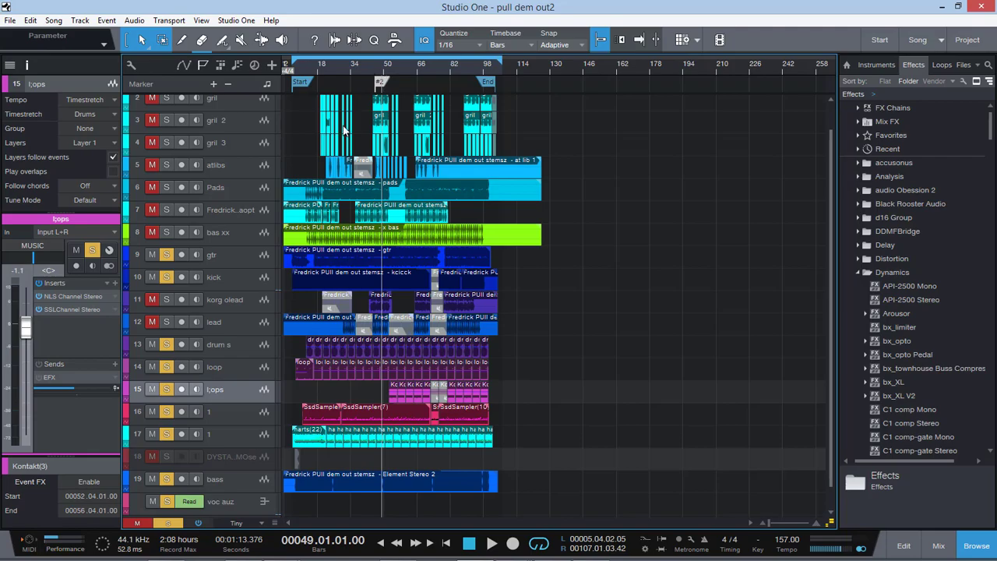
mouse_move(686, 420)
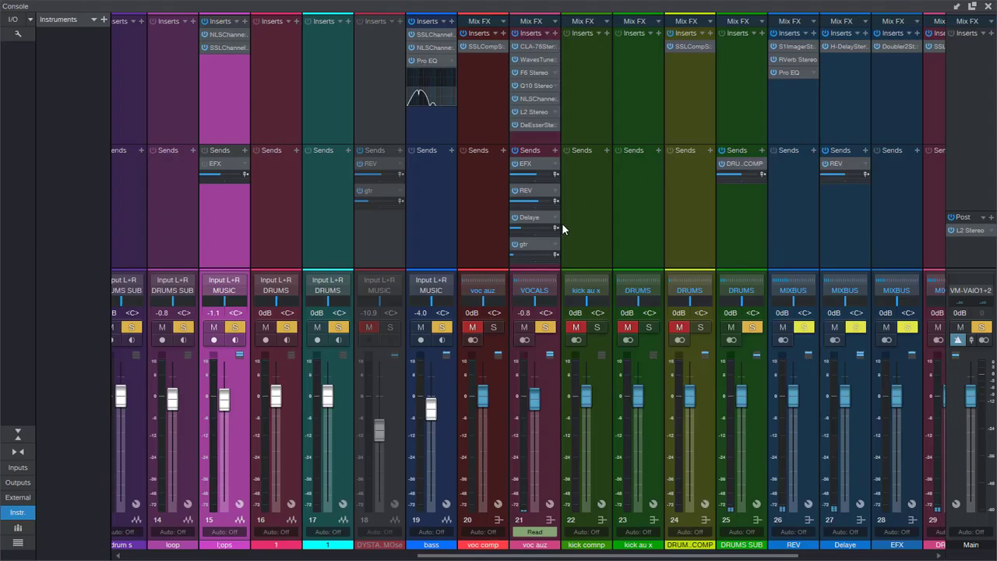
click(368, 190)
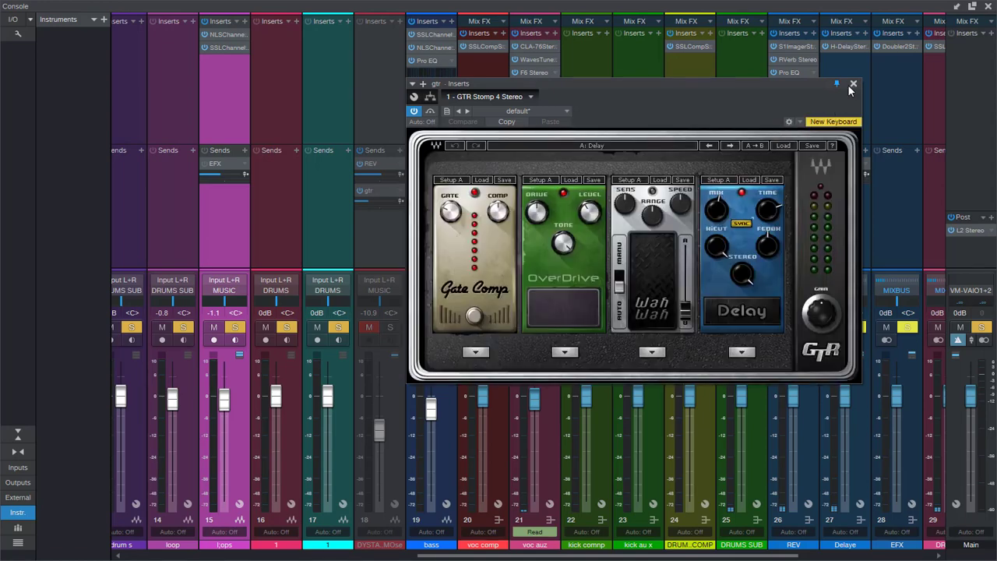
click(853, 84)
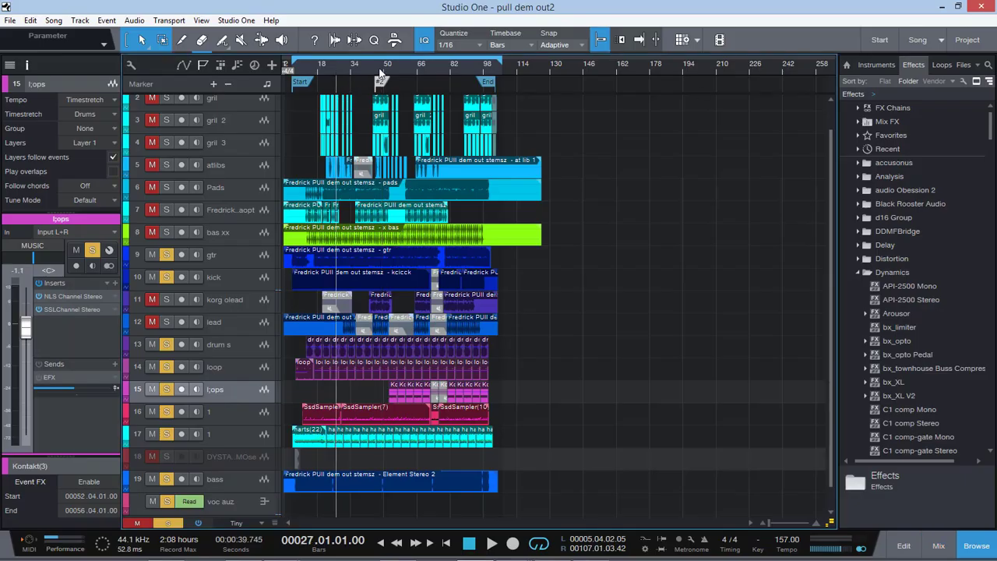
click(387, 74)
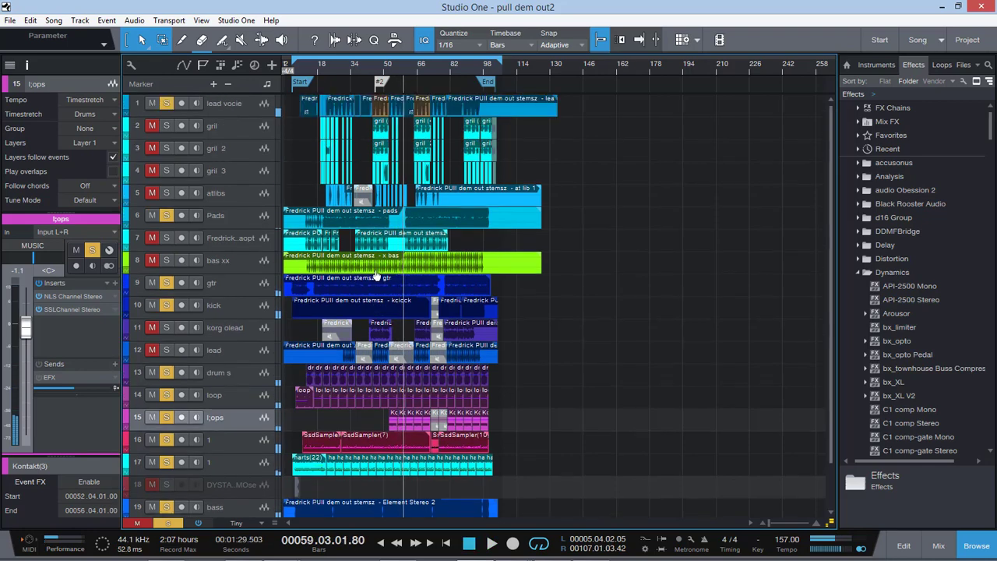
scroll(down, 3)
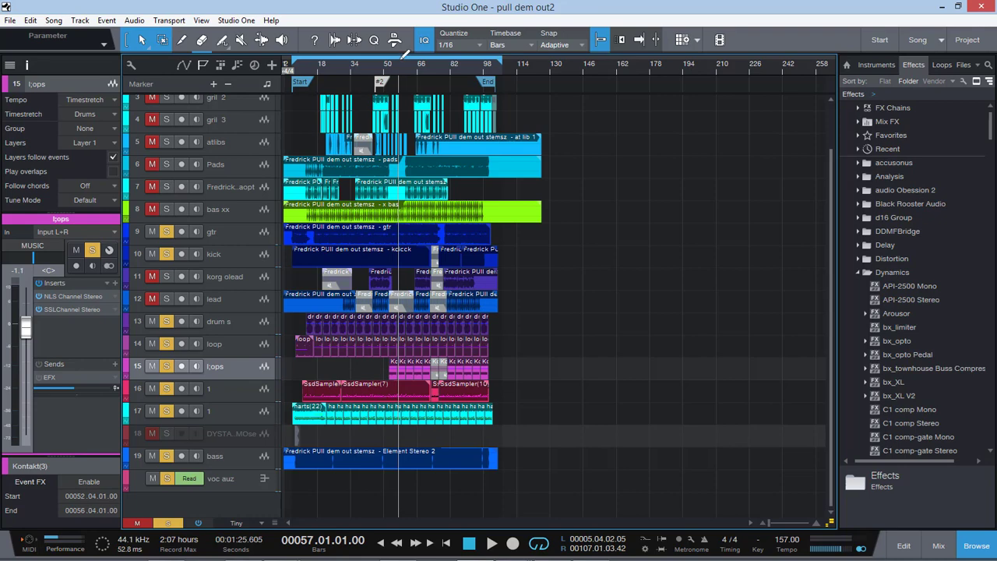
click(397, 70)
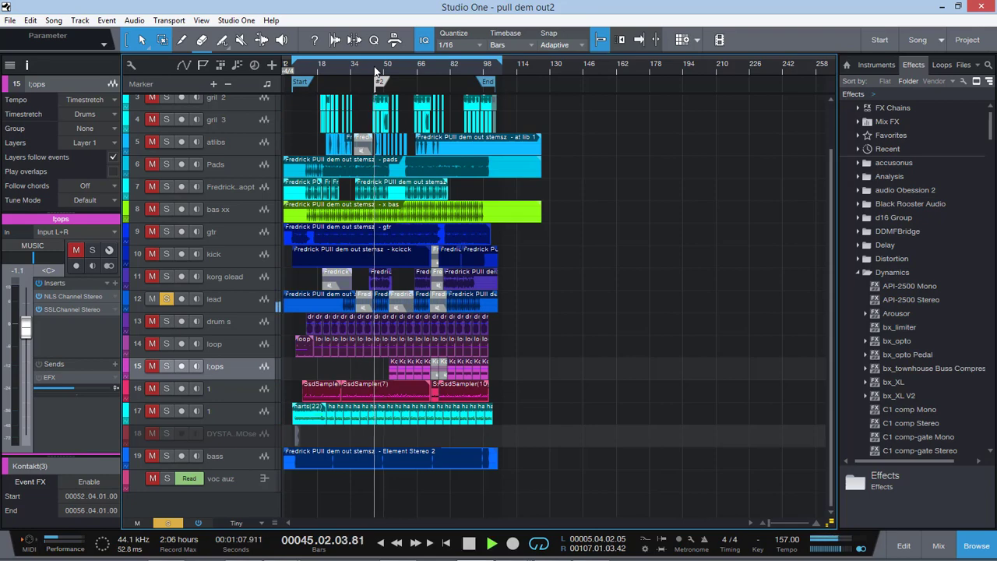
- Show the lead track's NLS, Pro EQ and Q10 inserts and move playback toward bar 83
click(213, 299)
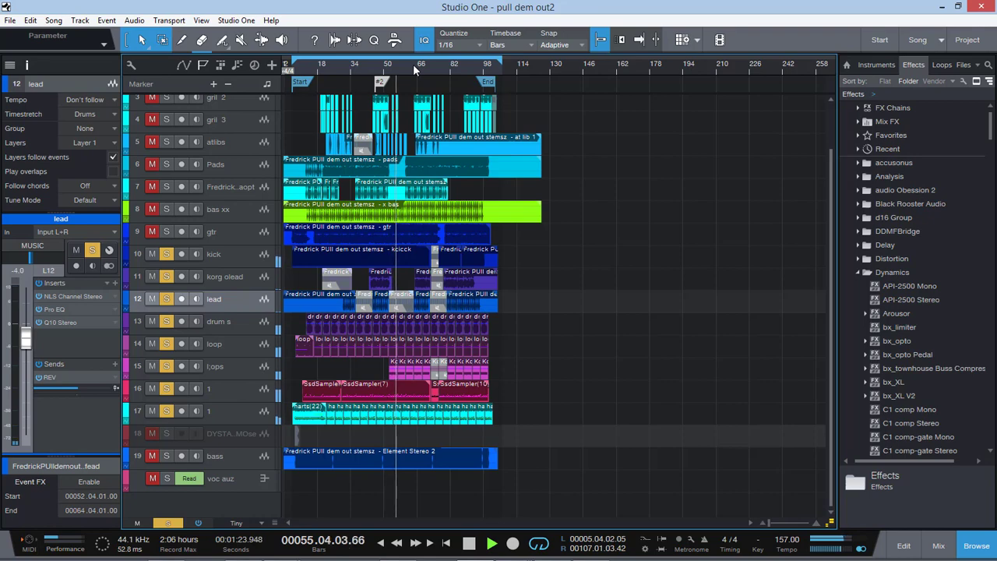
click(492, 542)
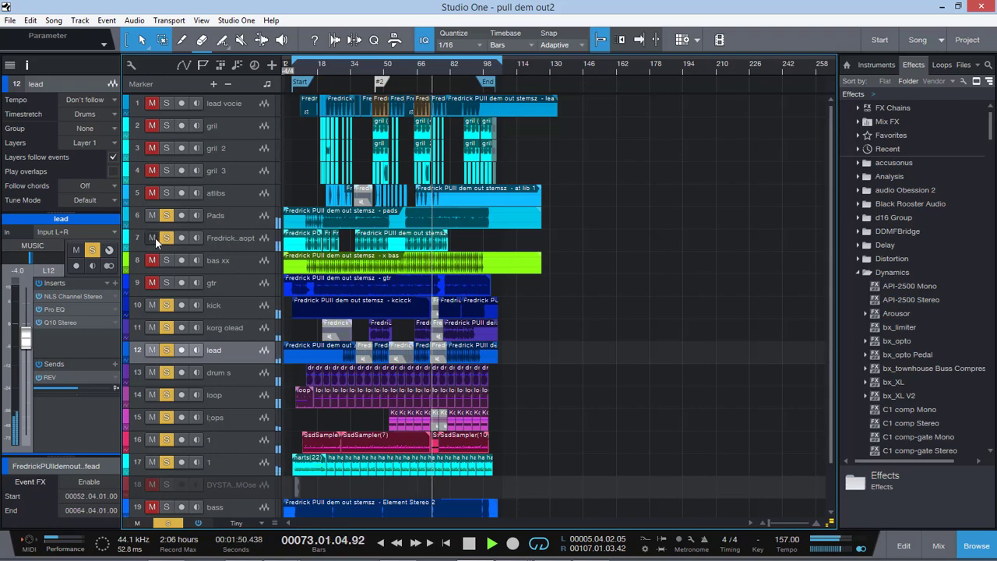
scroll(down, 3)
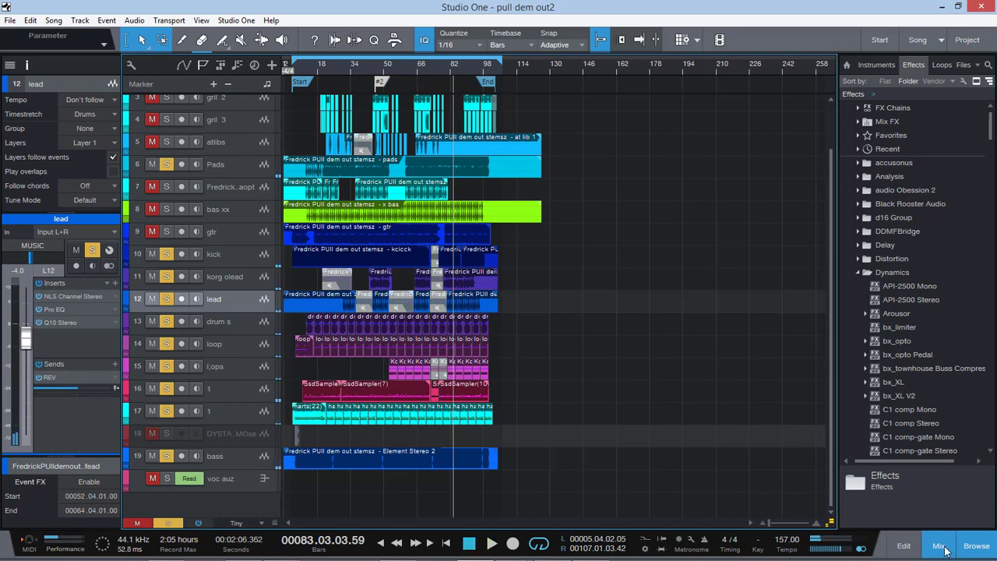
- Bring up the Console and scroll across the bass, vocal and bus channel strips
click(938, 545)
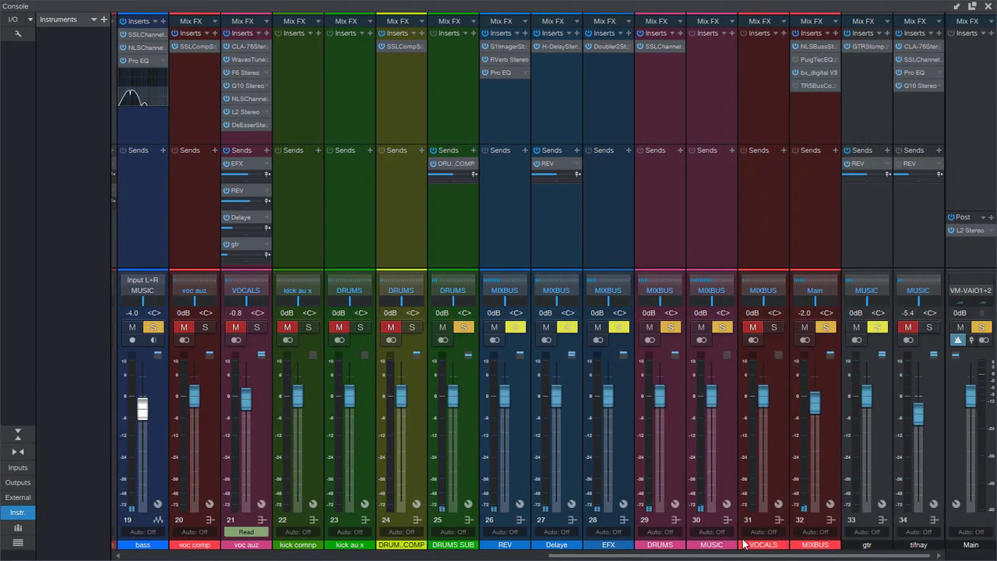
scroll(left, 3)
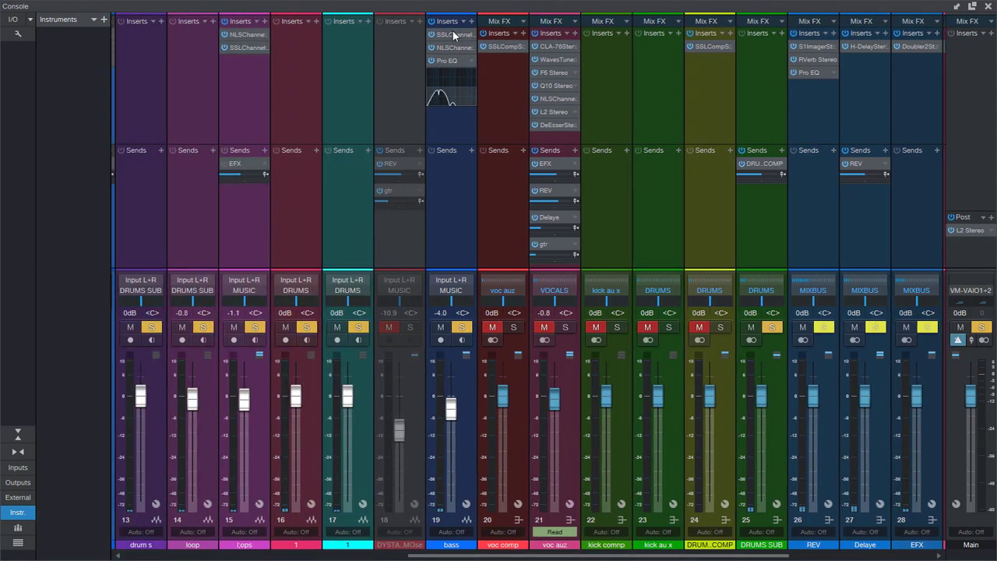
click(452, 34)
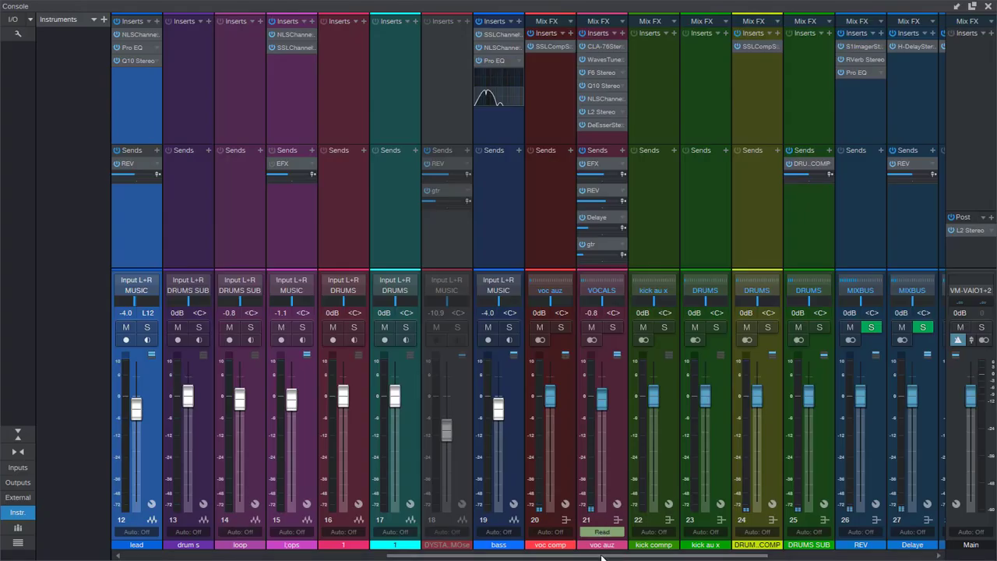
scroll(right, 3)
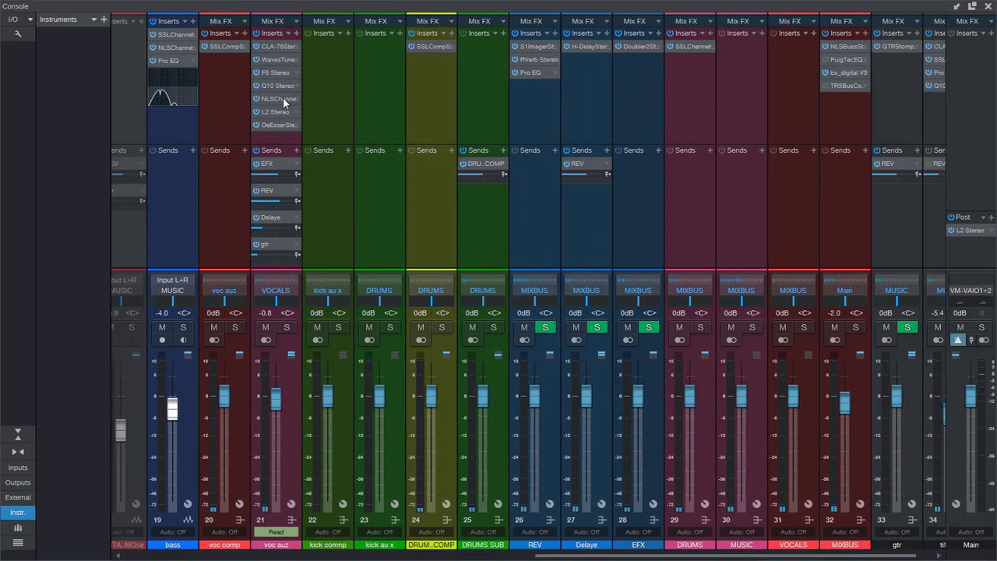
- Close the voc aux CLA-76 compressor and return to the arrangement near bar 6
click(277, 47)
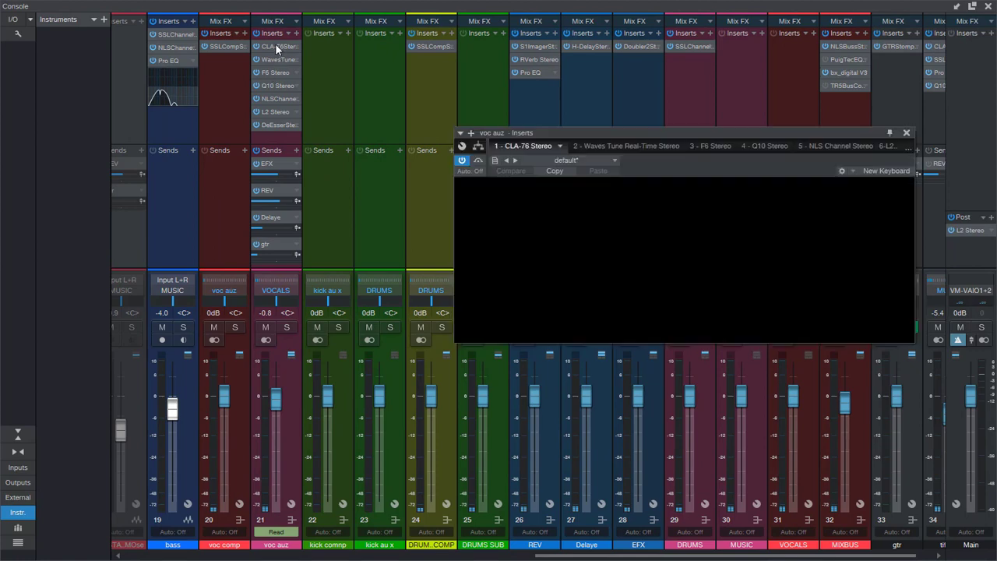
click(277, 47)
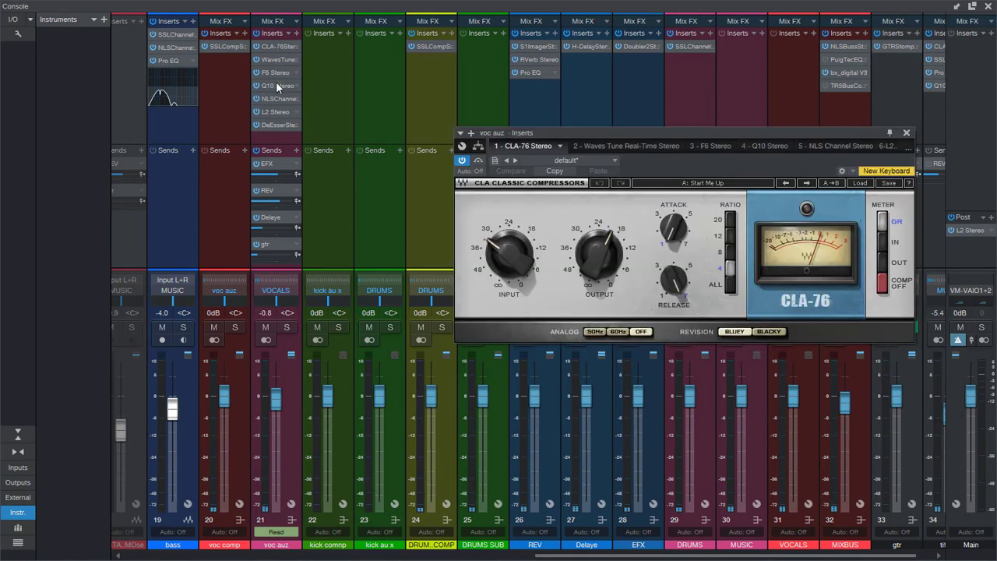
click(763, 146)
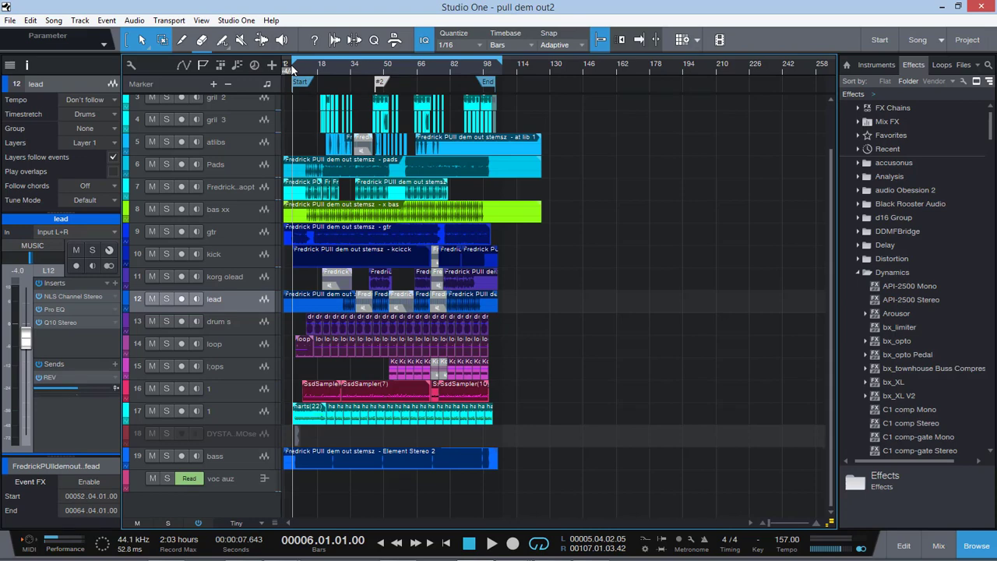
- Bring up the Console and search the Effects browser for 'magic' to find Magic AB V2
click(492, 542)
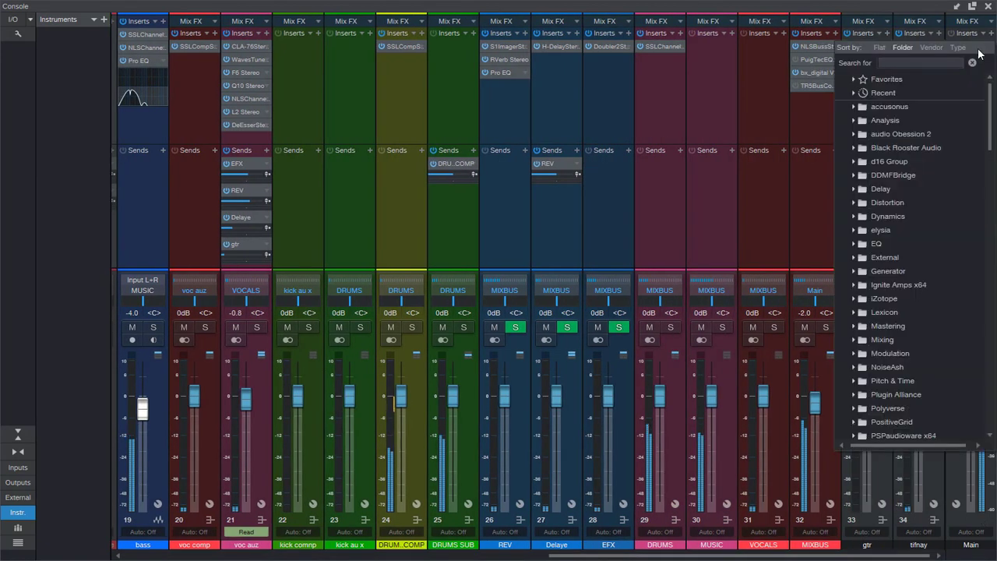
text(magic)
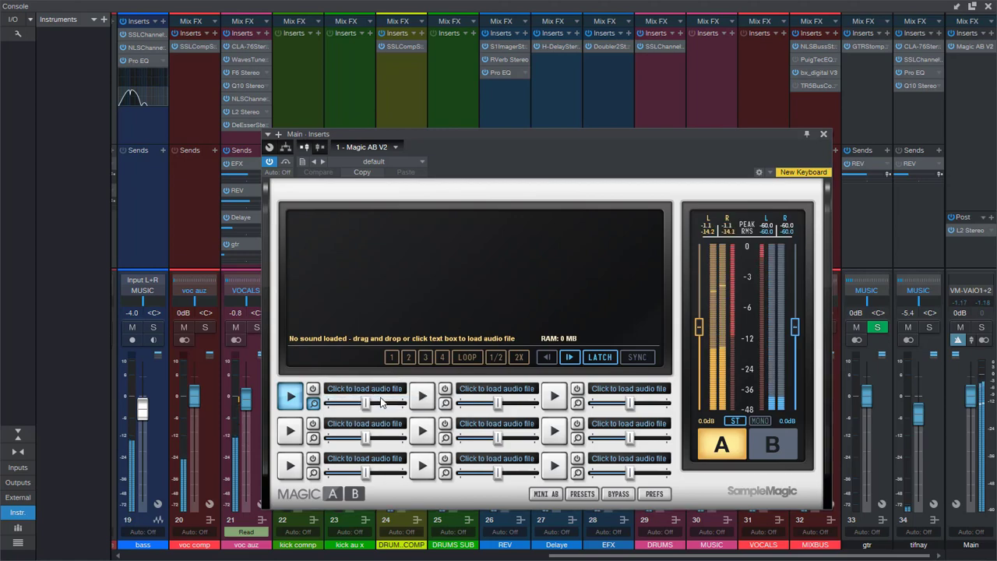
click(365, 388)
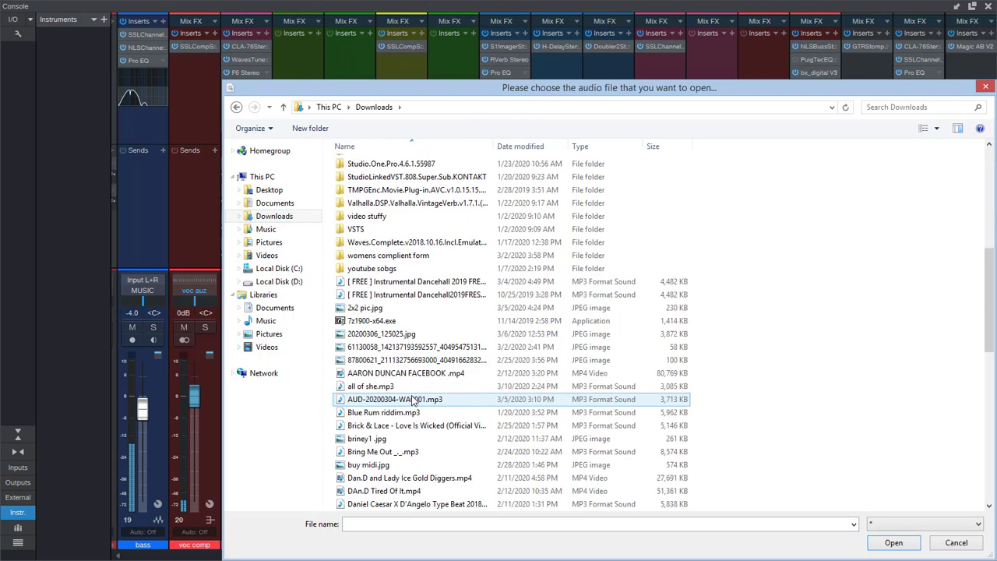
scroll(down, 3)
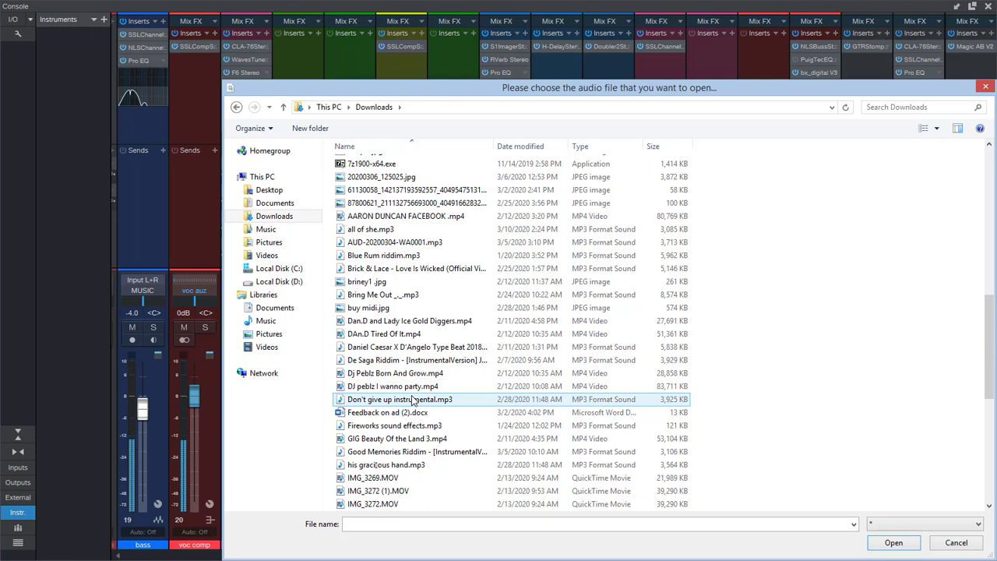
scroll(down, 3)
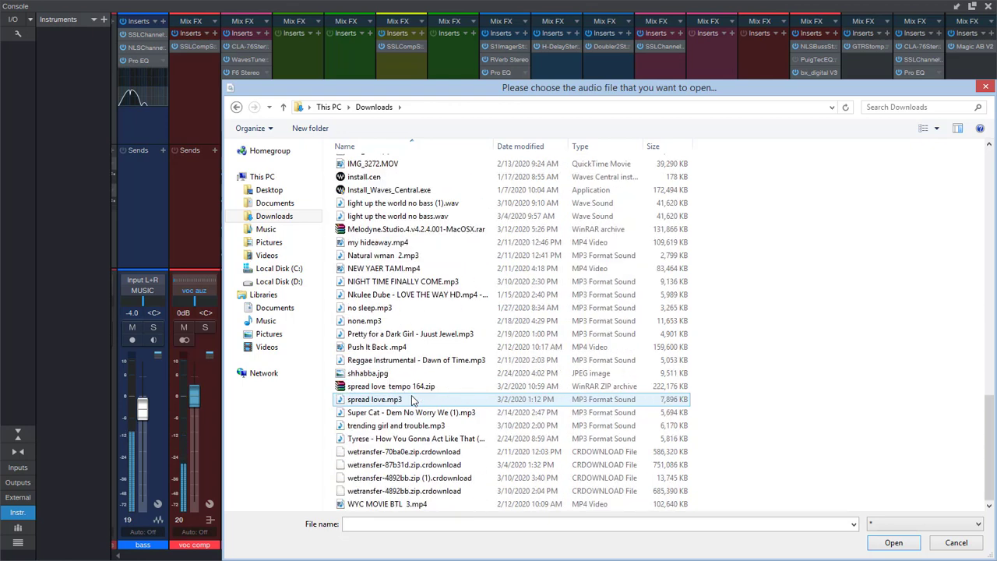
click(265, 228)
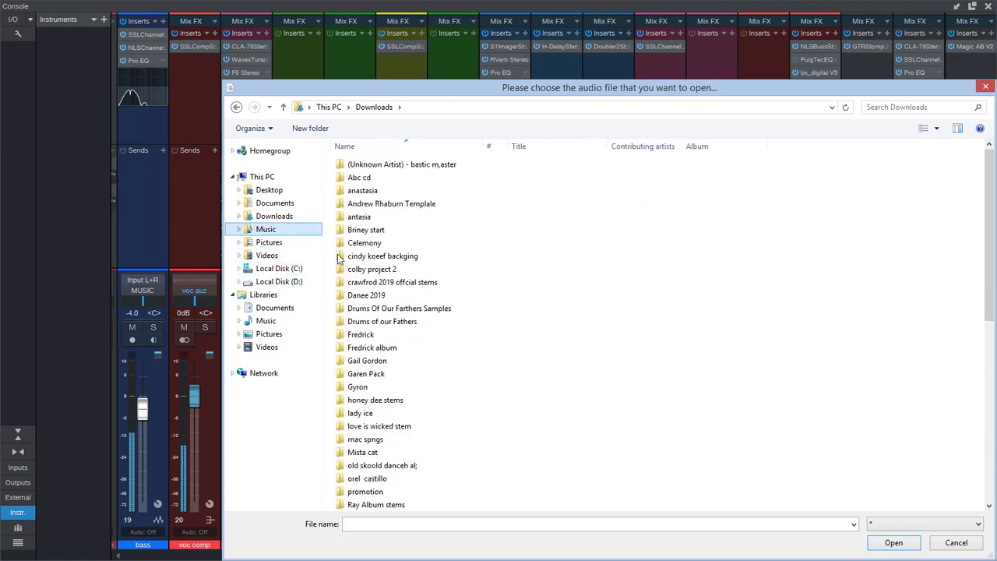
click(366, 439)
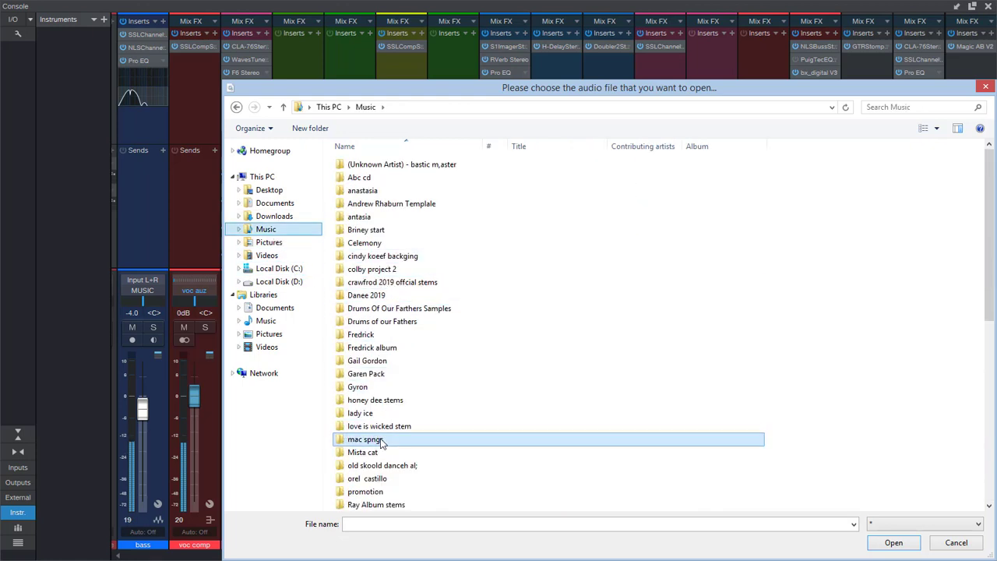
scroll(down, 3)
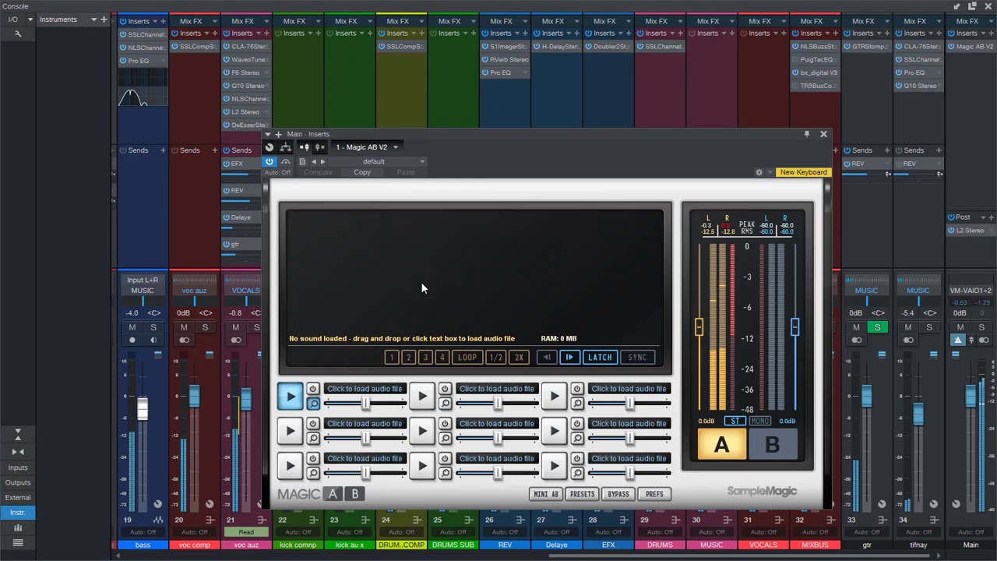
mouse_move(791, 358)
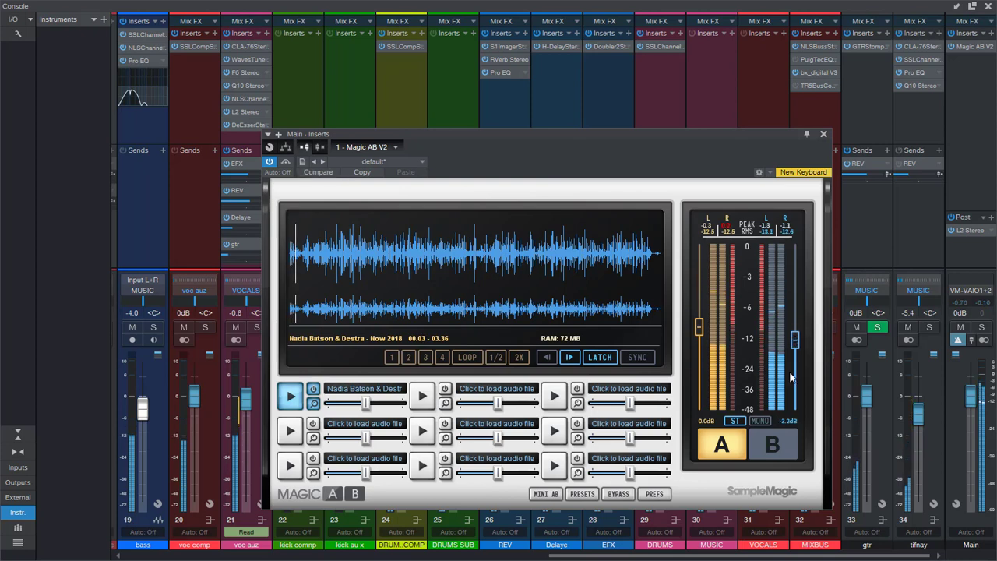
- A/B the mix against the Nadia Batson & Destra reference twice, then close Magic AB
click(772, 444)
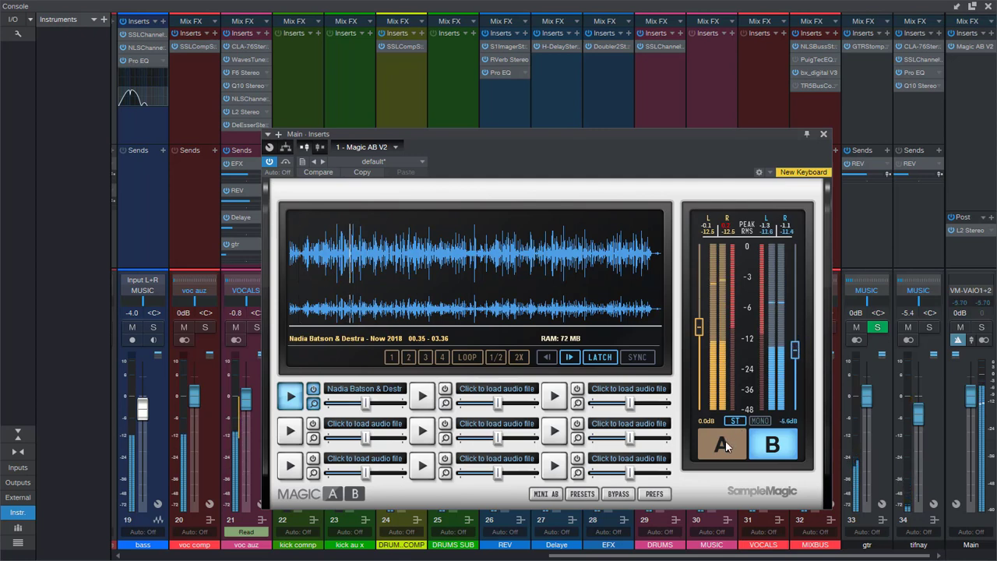
click(720, 444)
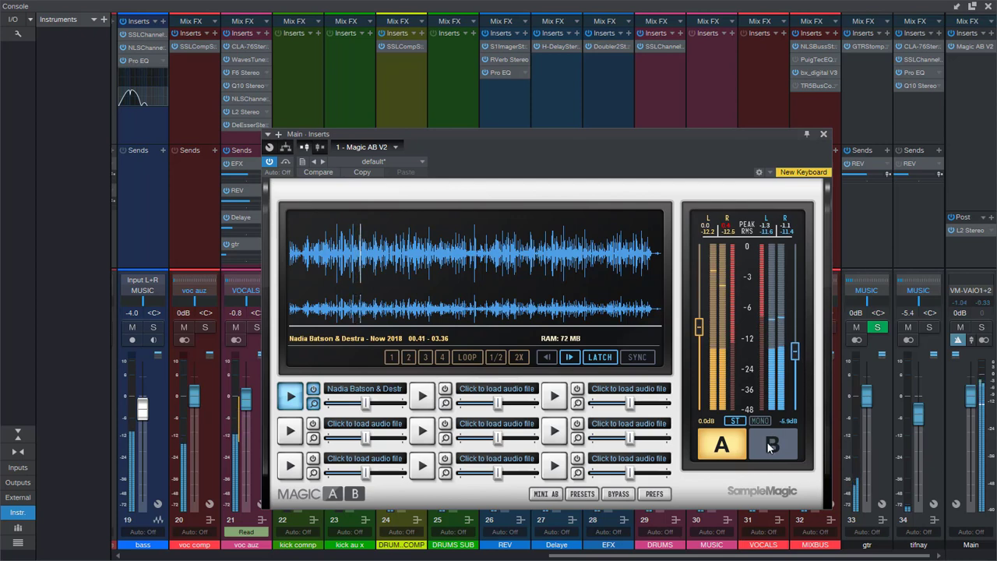
click(770, 444)
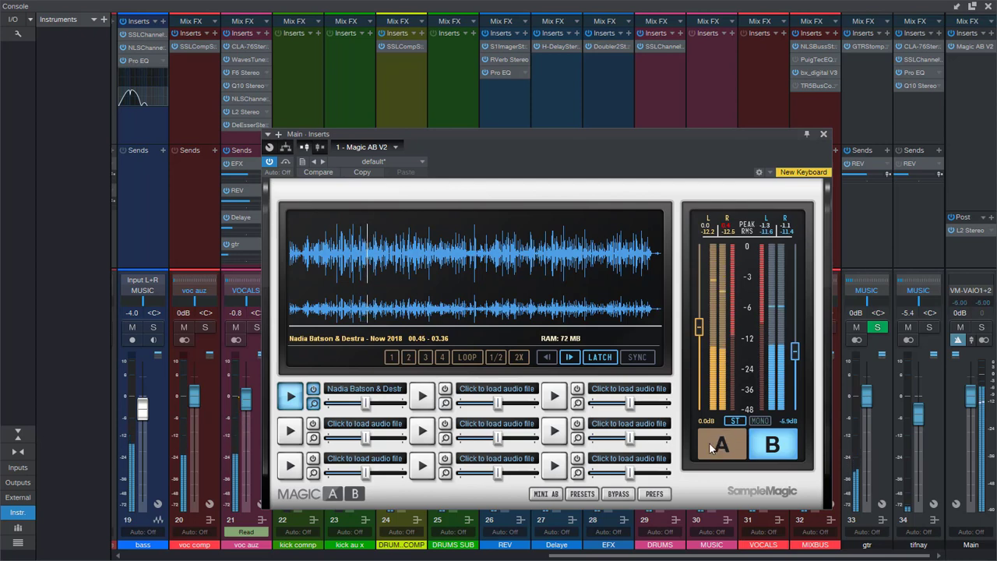
click(719, 444)
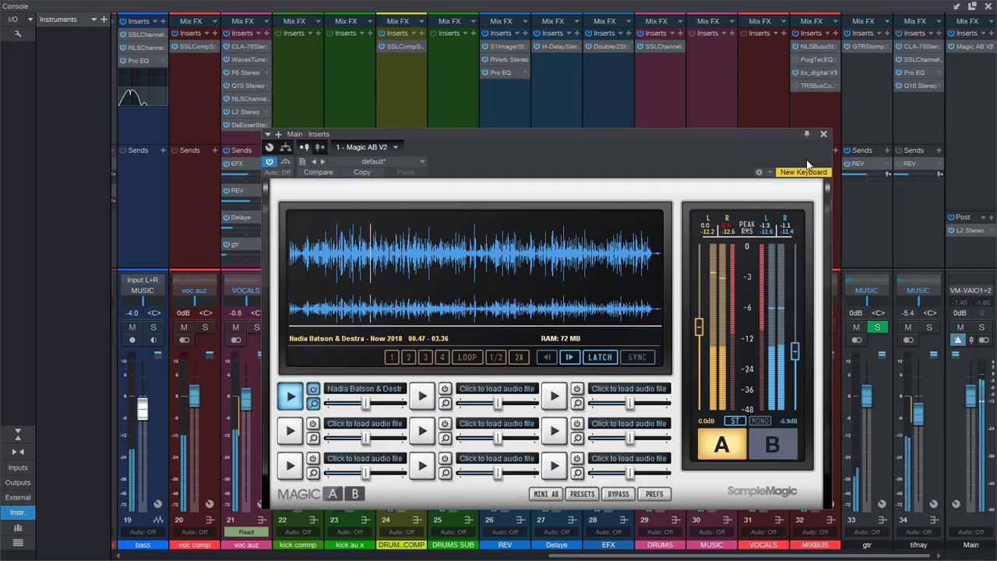
click(822, 134)
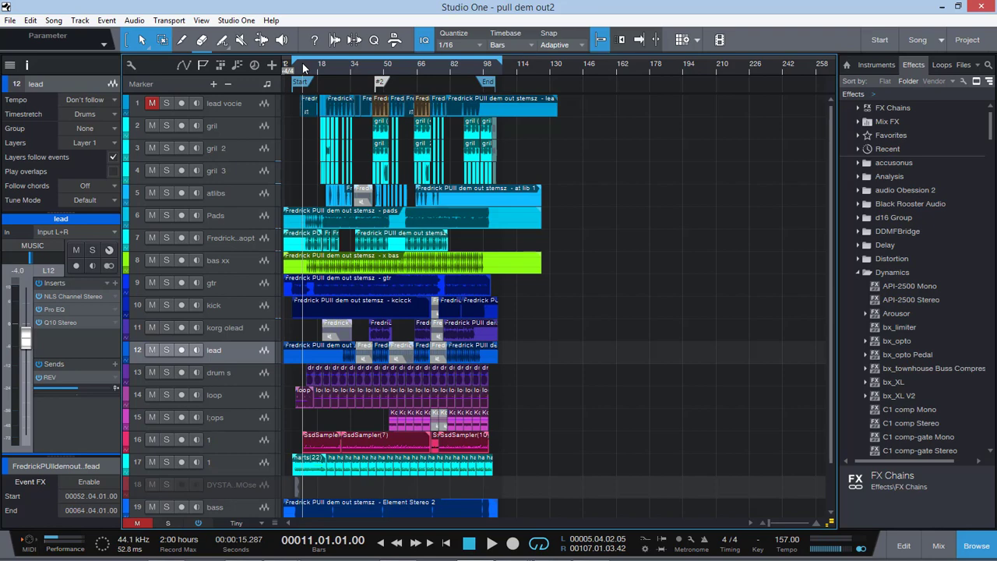
- Switch via the taskbar to the songwriter contest flyer in Windows Photo Viewer
click(492, 542)
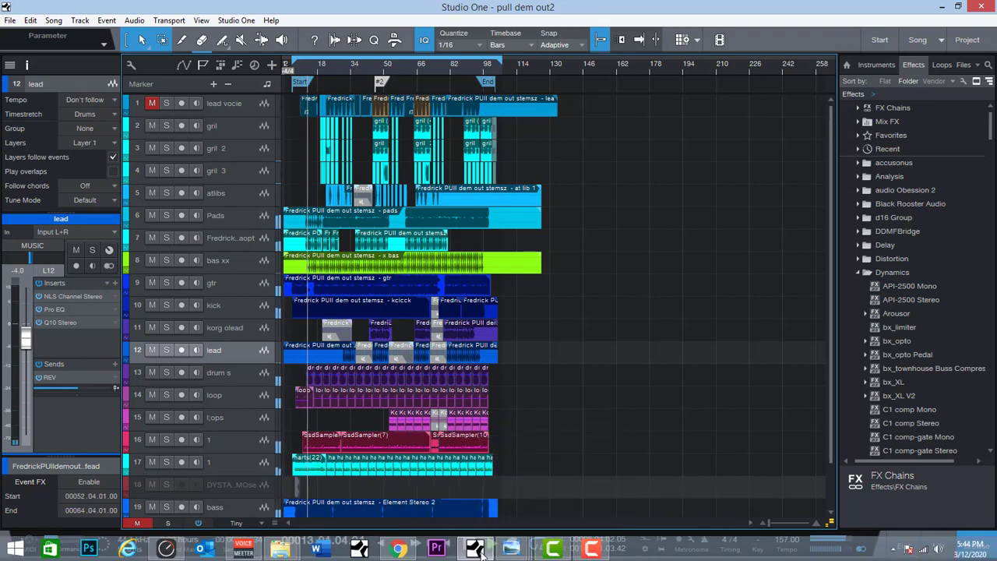
click(397, 548)
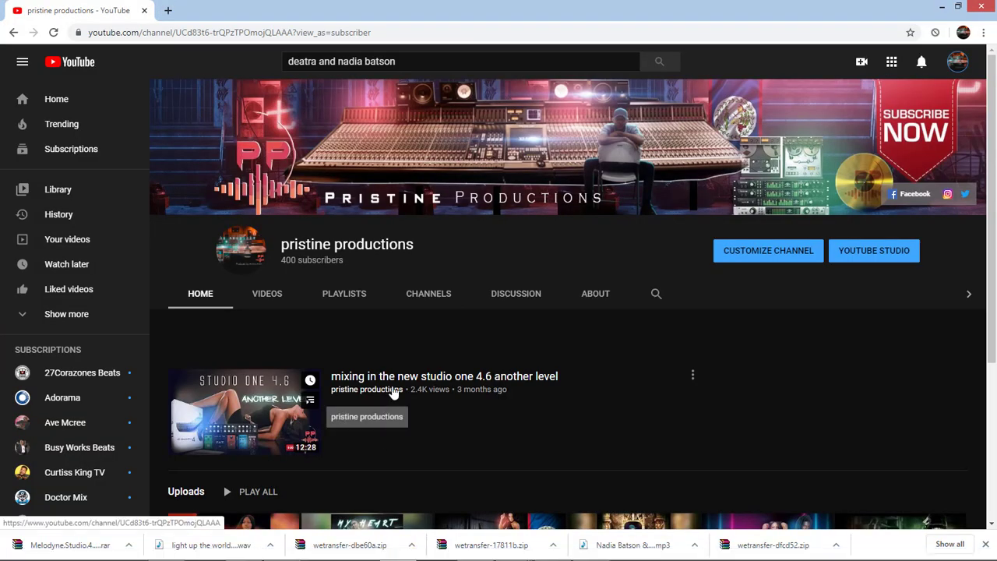
scroll(down, 3)
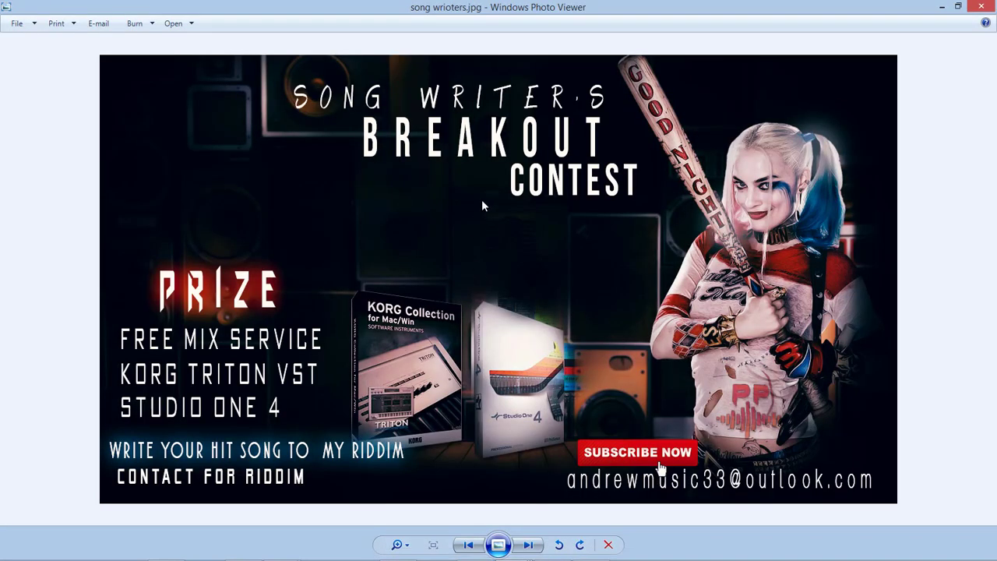
mouse_move(502, 336)
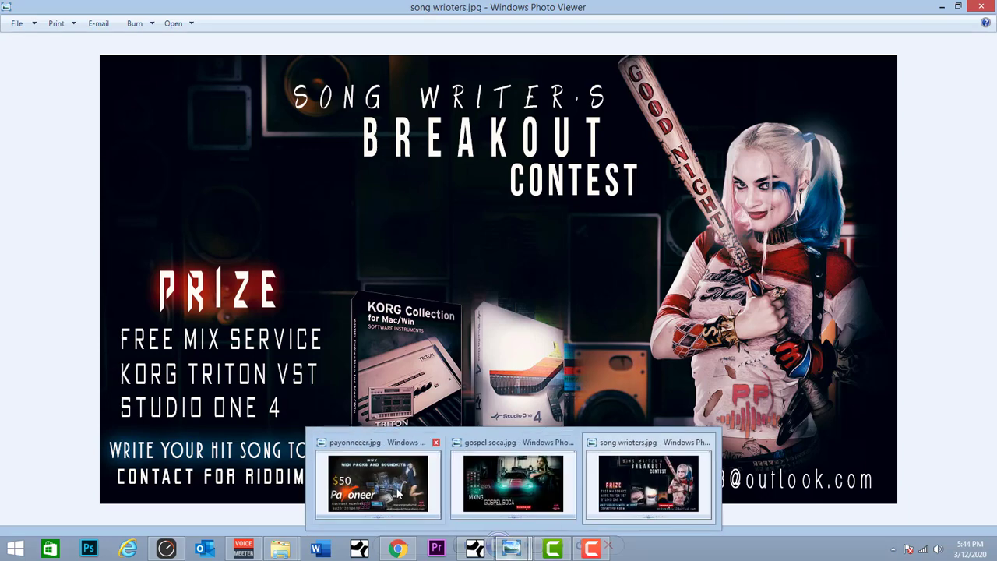
- Switch Photo Viewer to the payoneer.jpg flyer advertising MIDI packs and soundkits
click(377, 483)
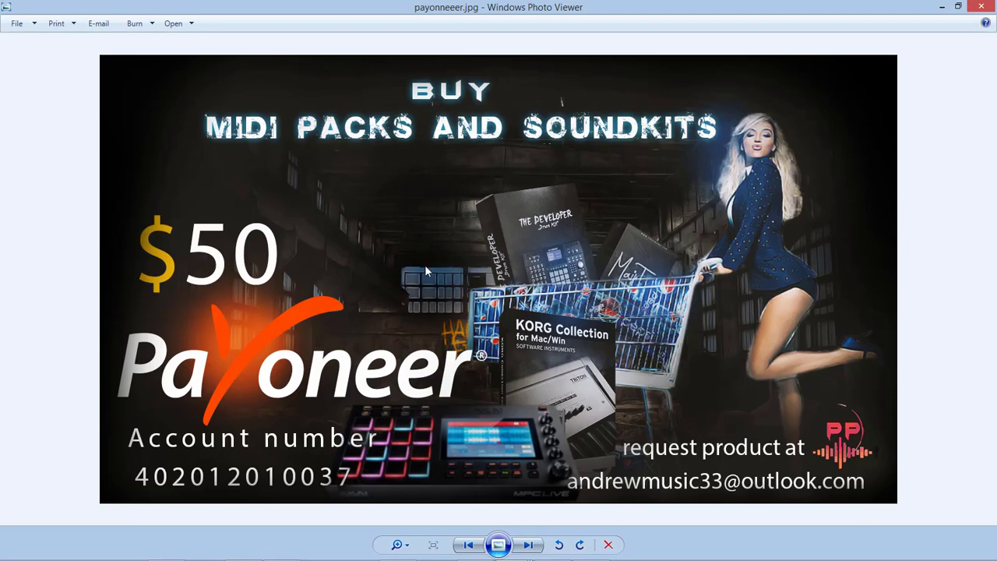
mouse_move(240, 308)
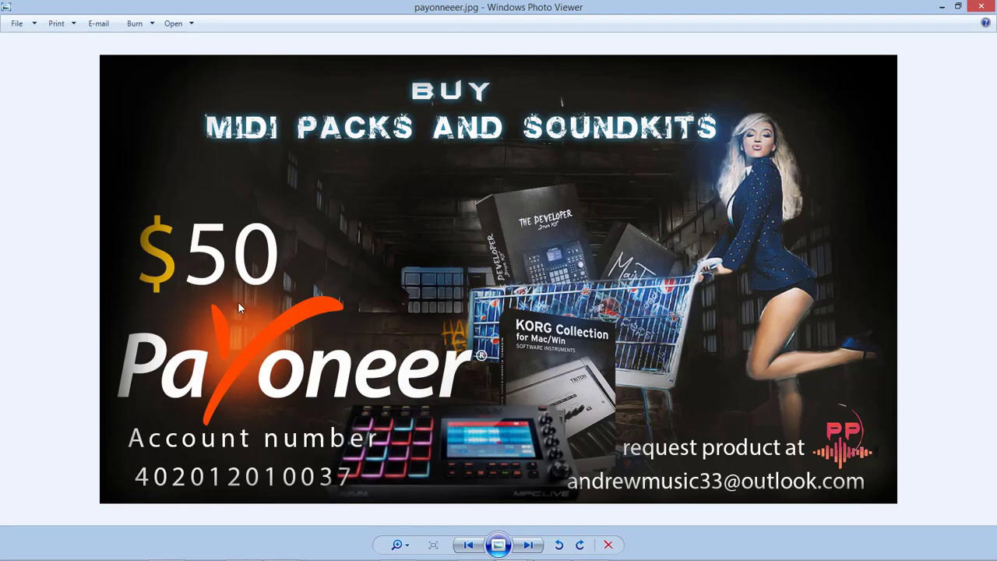
mouse_move(349, 450)
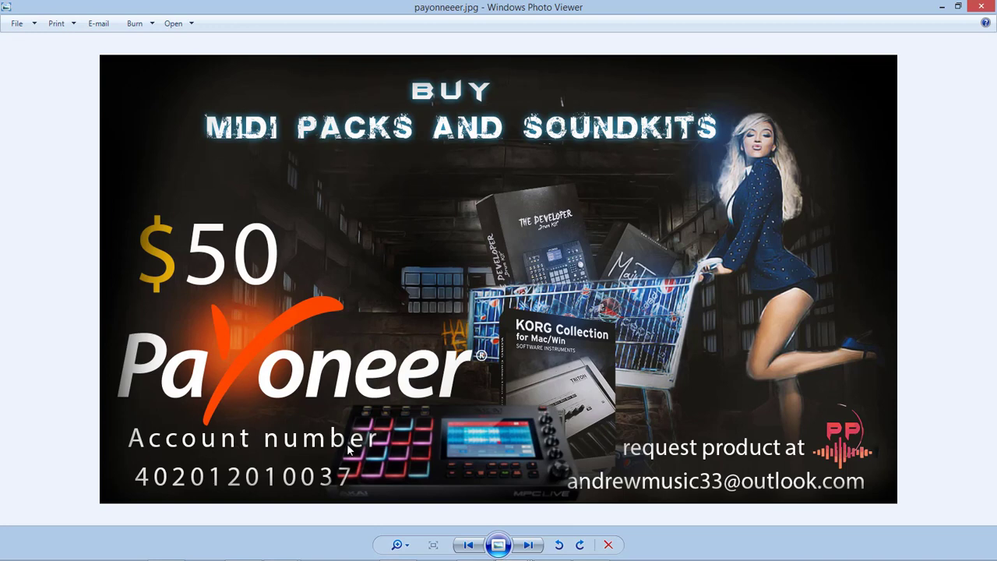
mouse_move(600, 408)
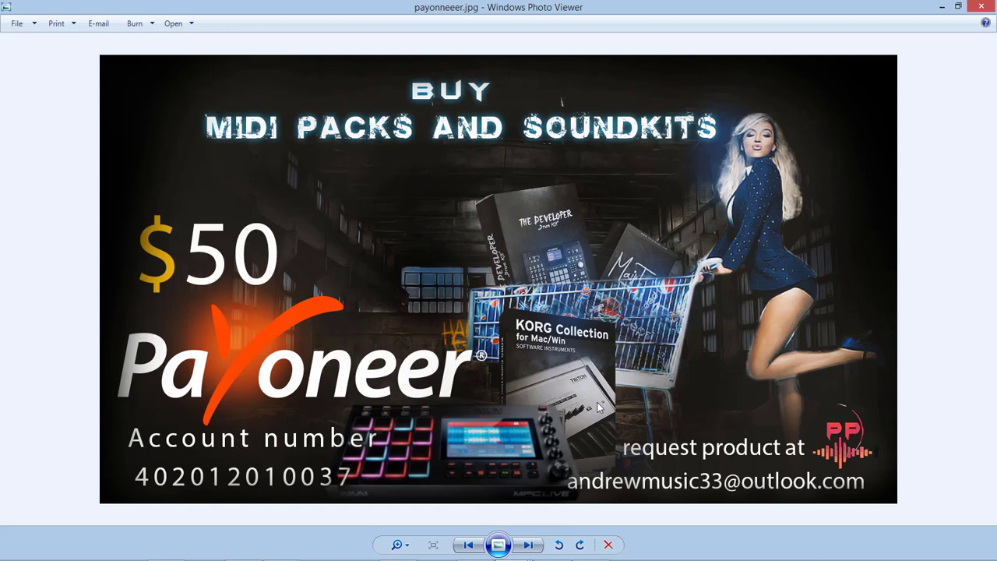